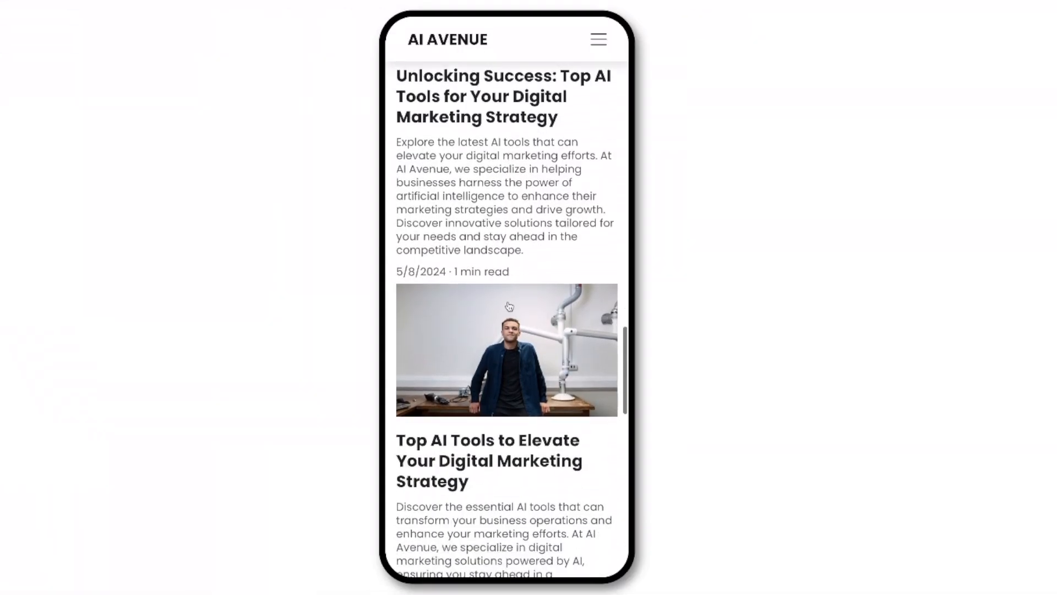
Step: Go to Hostinger Website Builder pricing, comparing Premium ($2.99/mo) and Business ($3.99/mo) plans
scroll("down", 3)
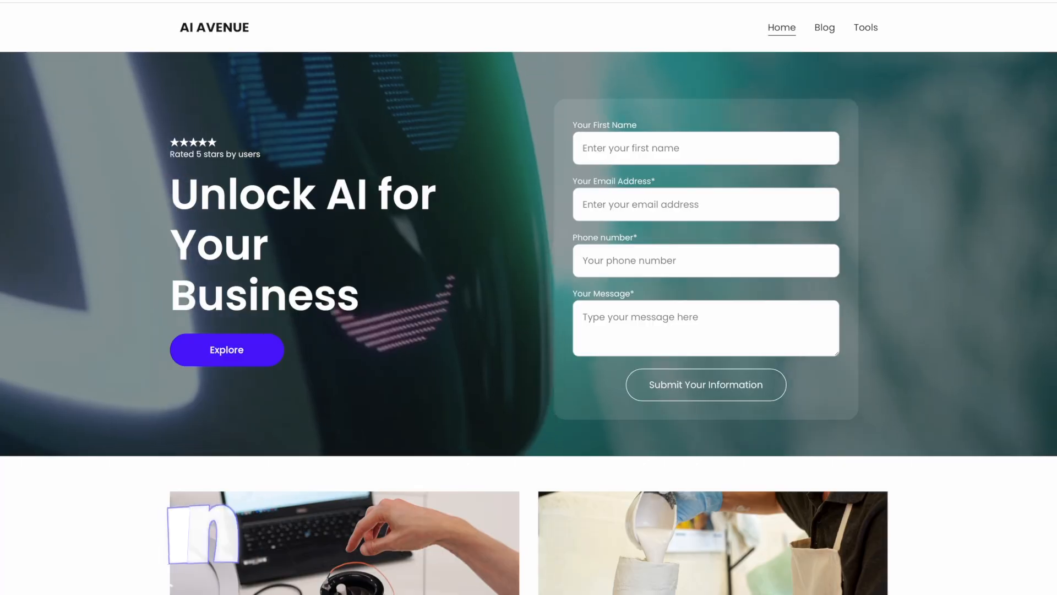
scroll("down", 3)
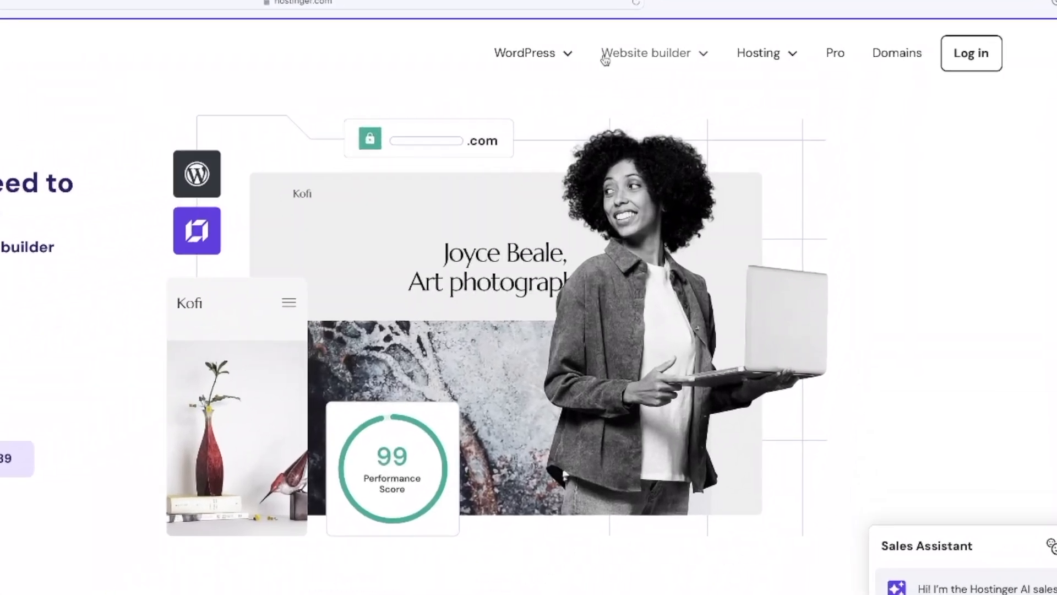
left_click(646, 52)
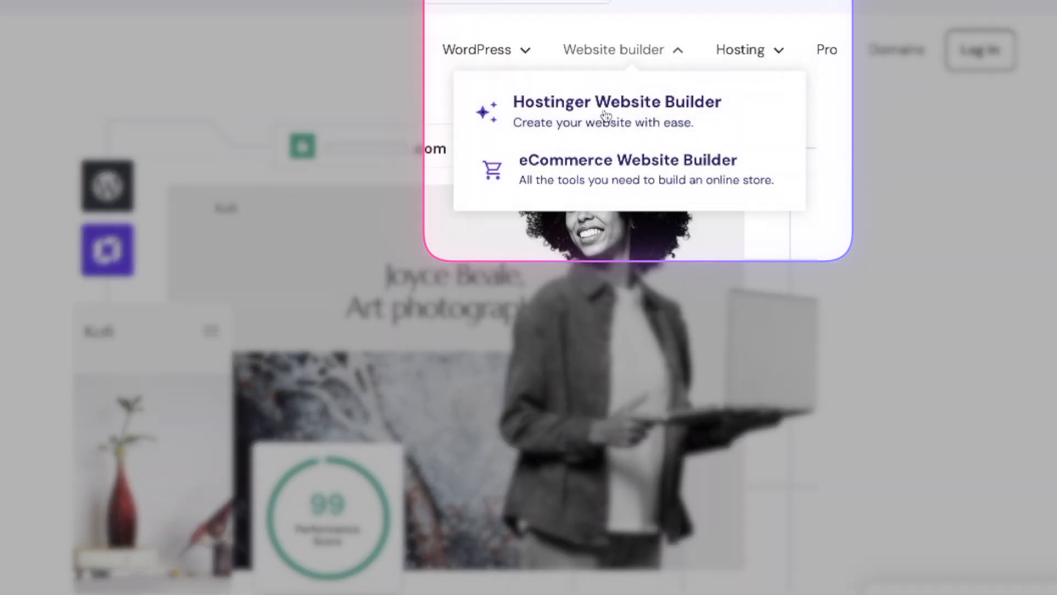
left_click(615, 102)
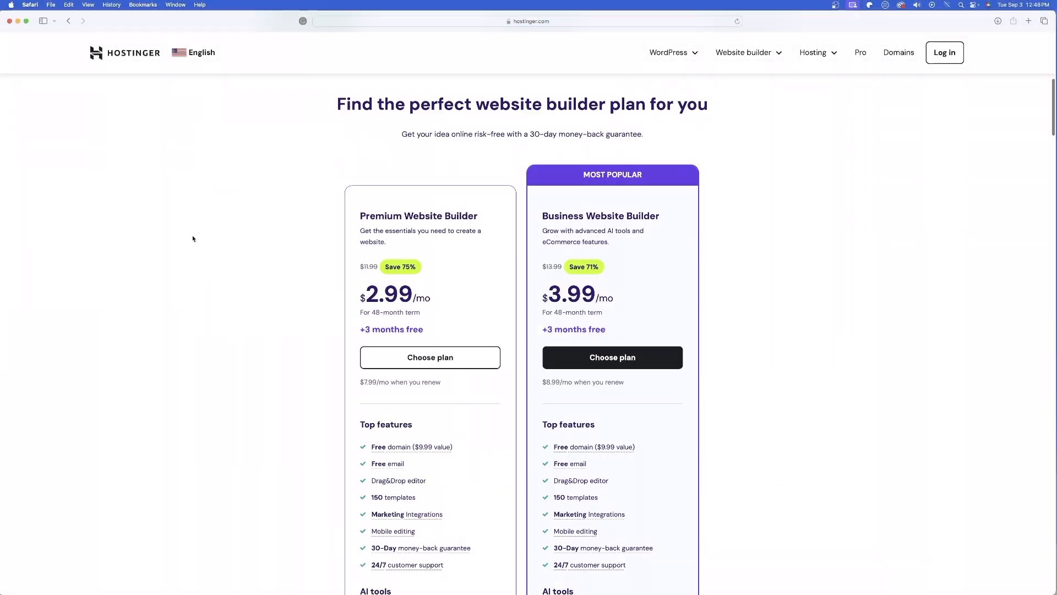
scroll("down", 3)
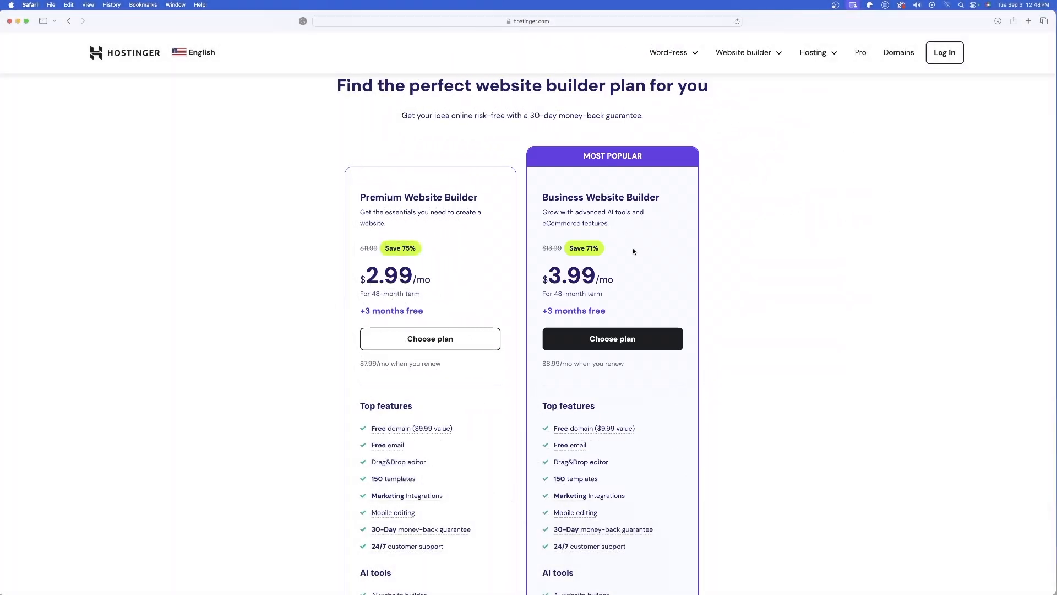
scroll("down", 3)
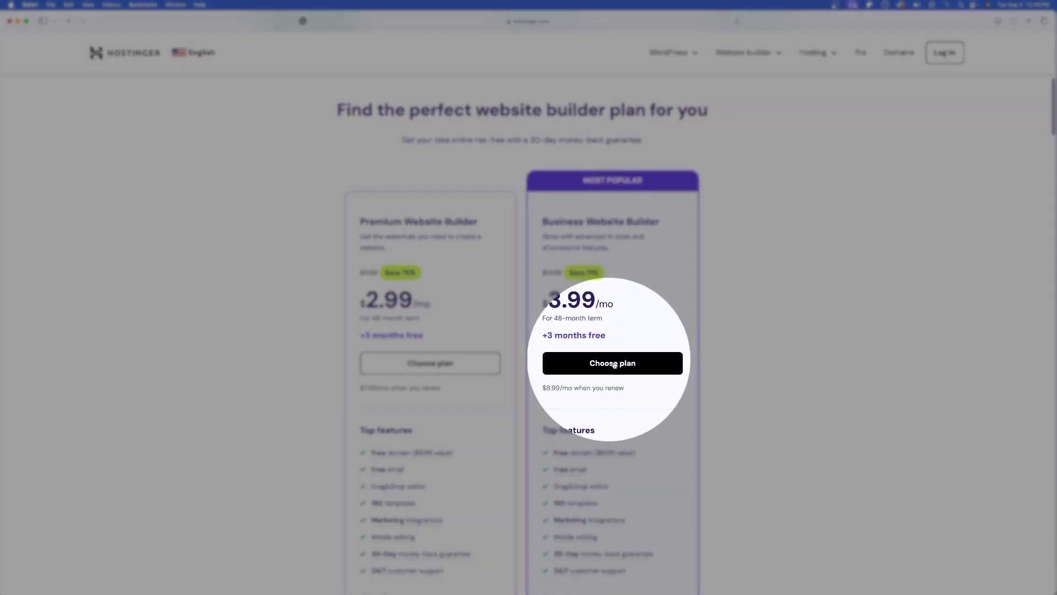
Step: Choose the Business Website Builder plan and apply coupon code METR at checkout
left_click(611, 363)
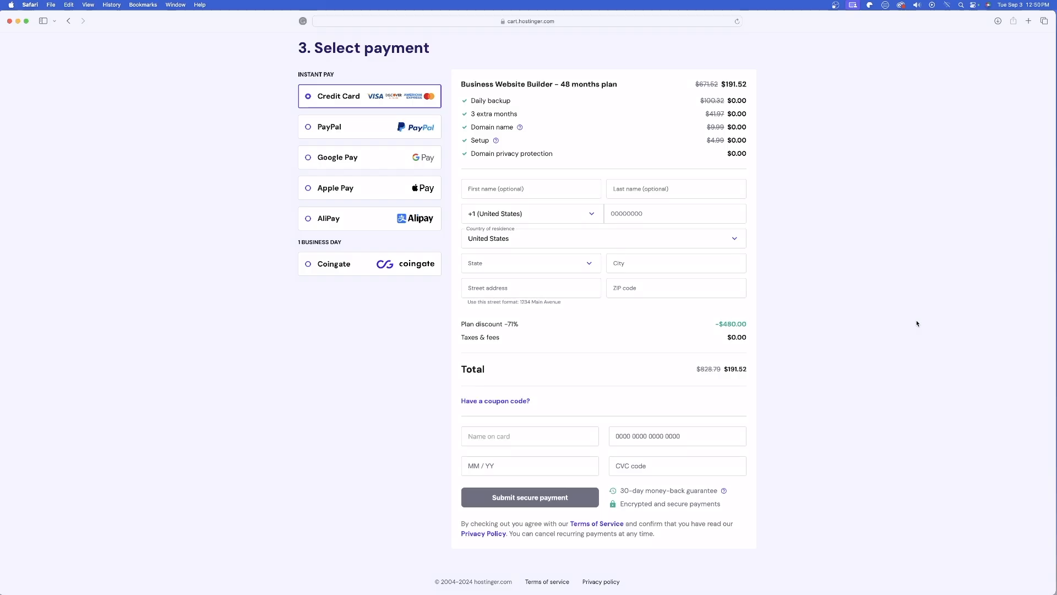
mouse_move(506, 401)
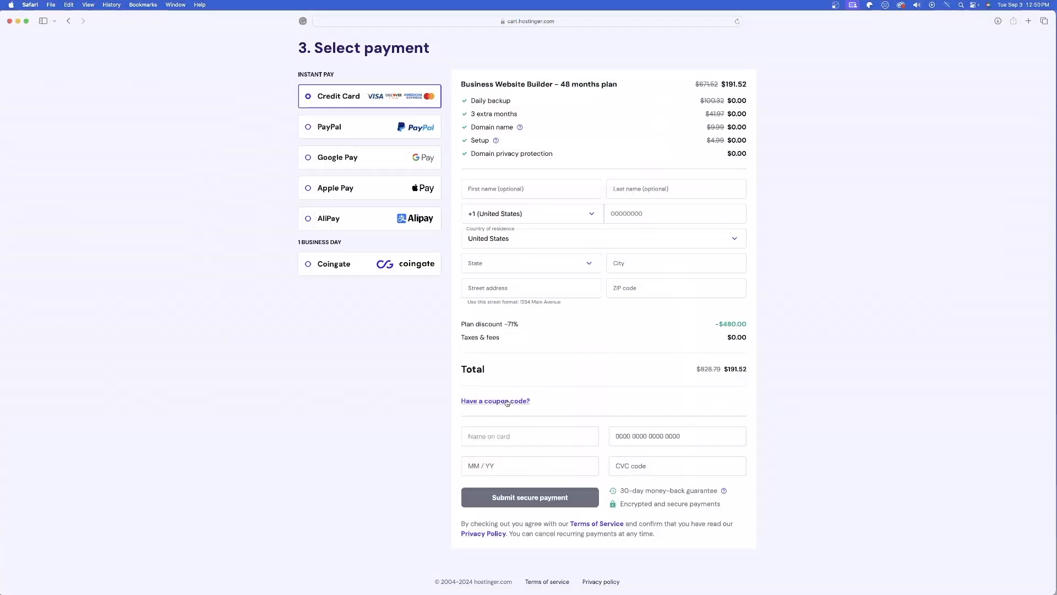
left_click(495, 400)
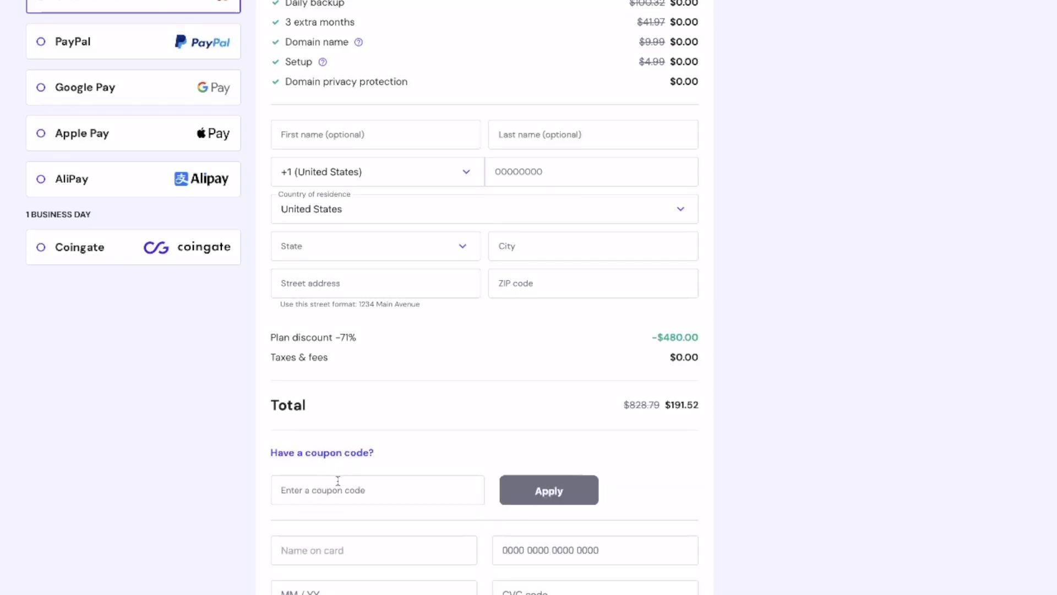
type("METRICSMULE")
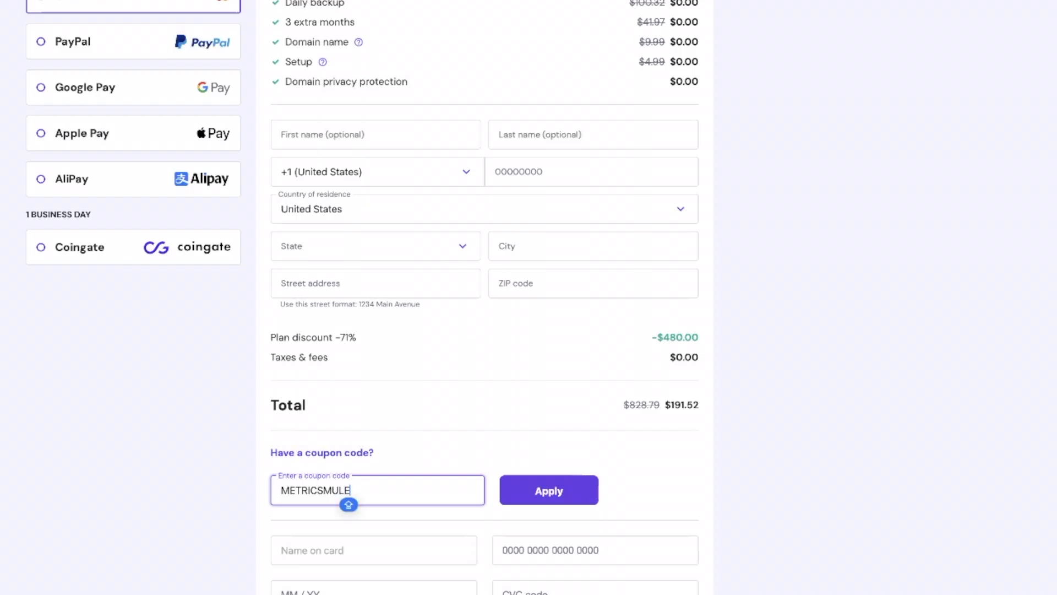
left_click(548, 490)
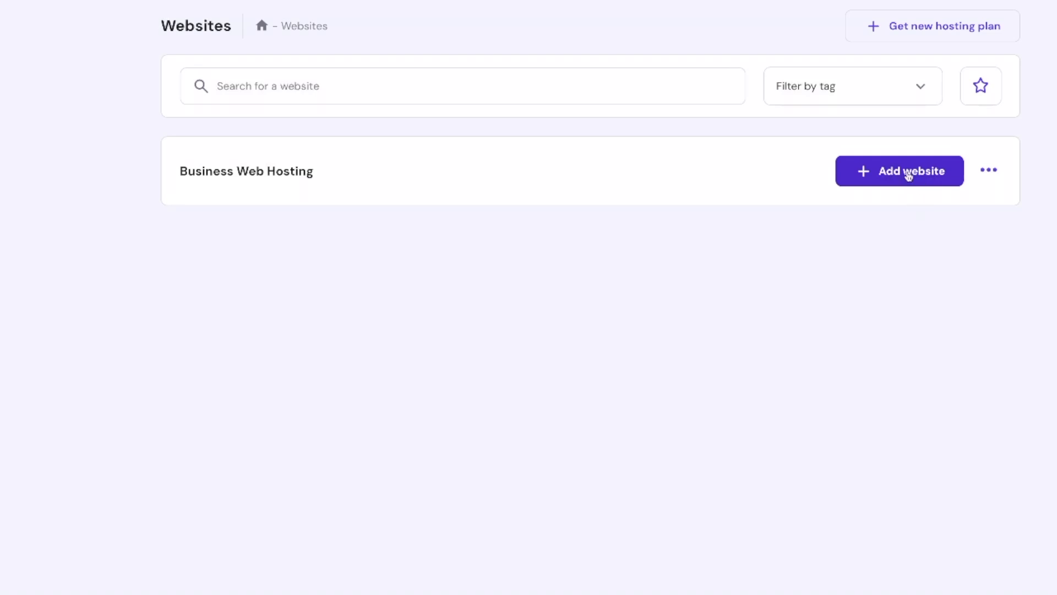
Step: Add a new website to the Business Web Hosting plan using Hostinger Website Builder
left_click(898, 171)
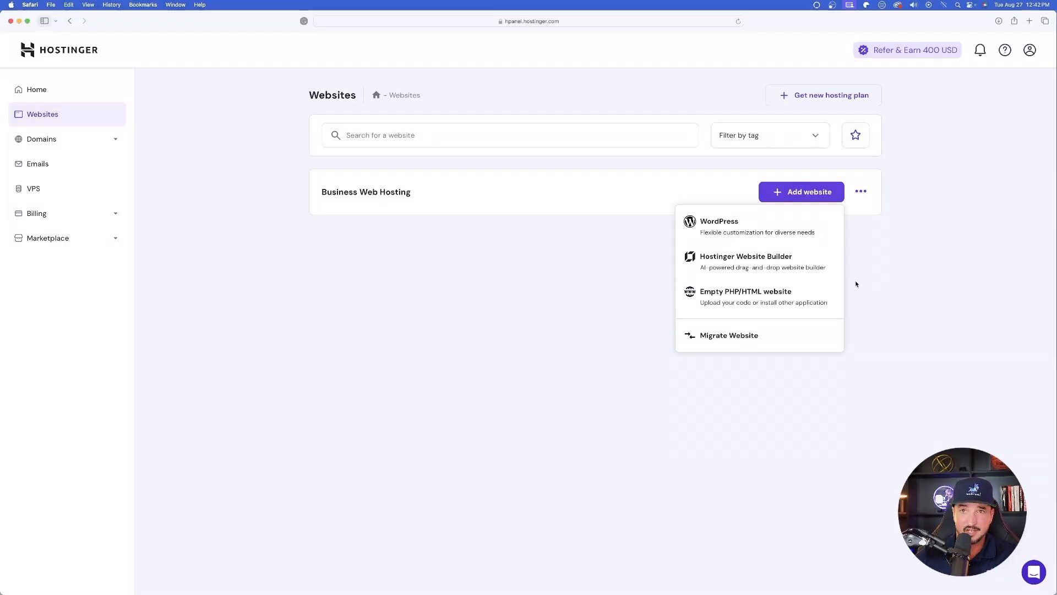
left_click(719, 226)
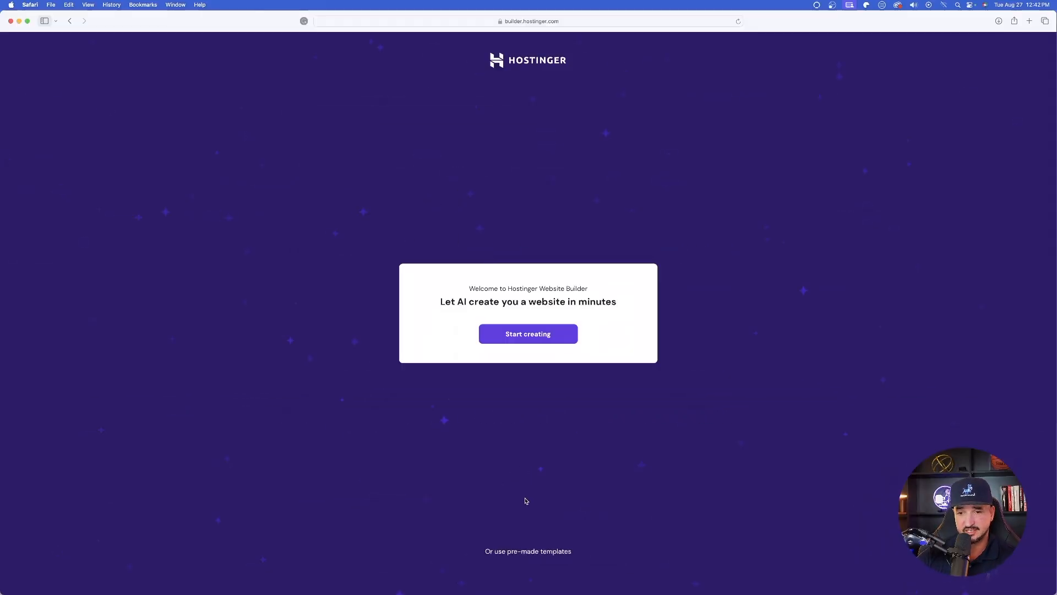
left_click(528, 551)
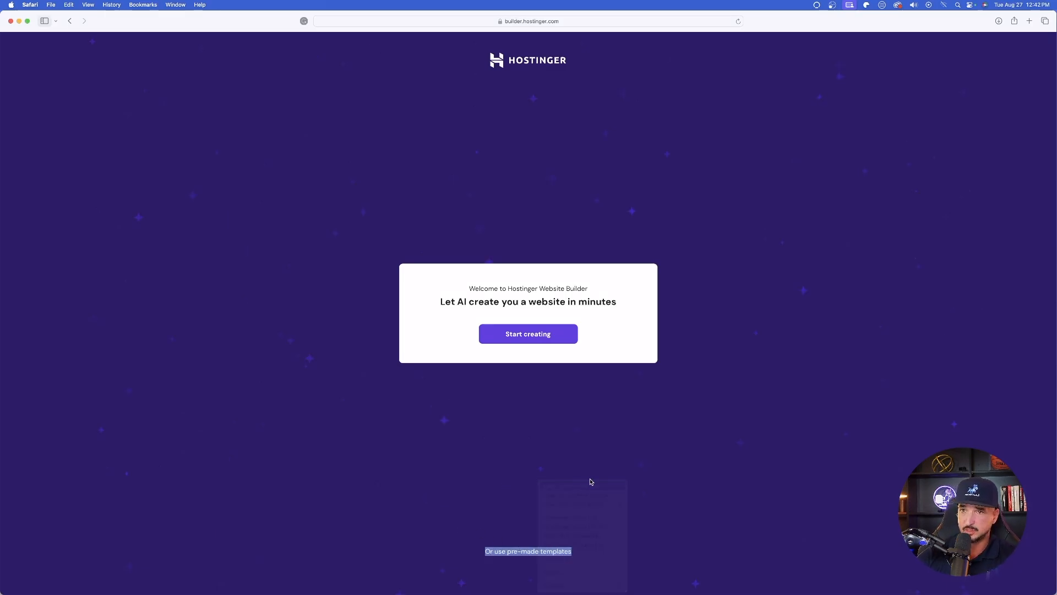
left_click(527, 551)
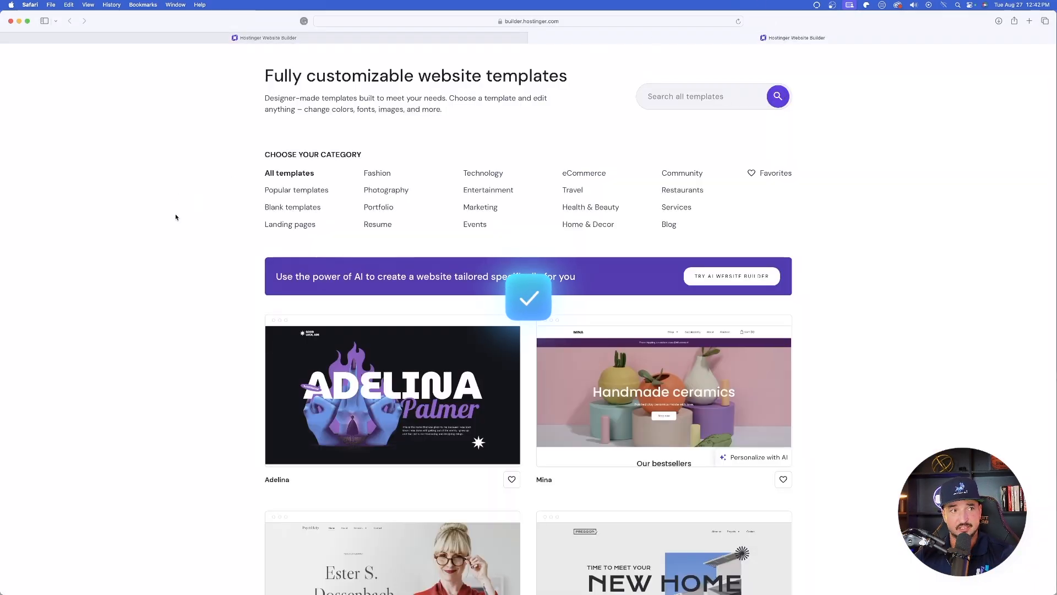
scroll("down", 3)
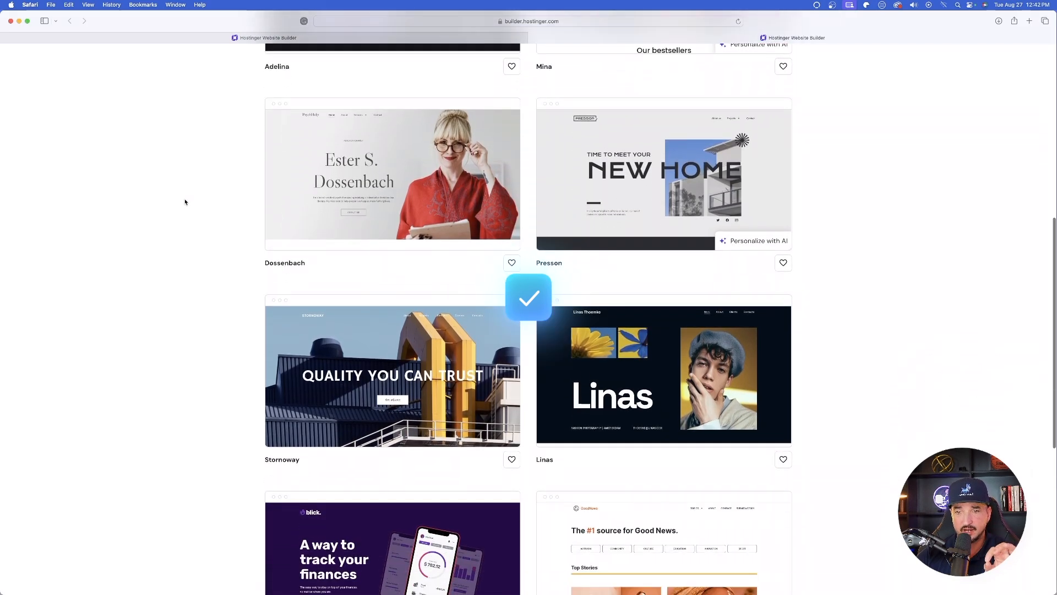
scroll("down", 3)
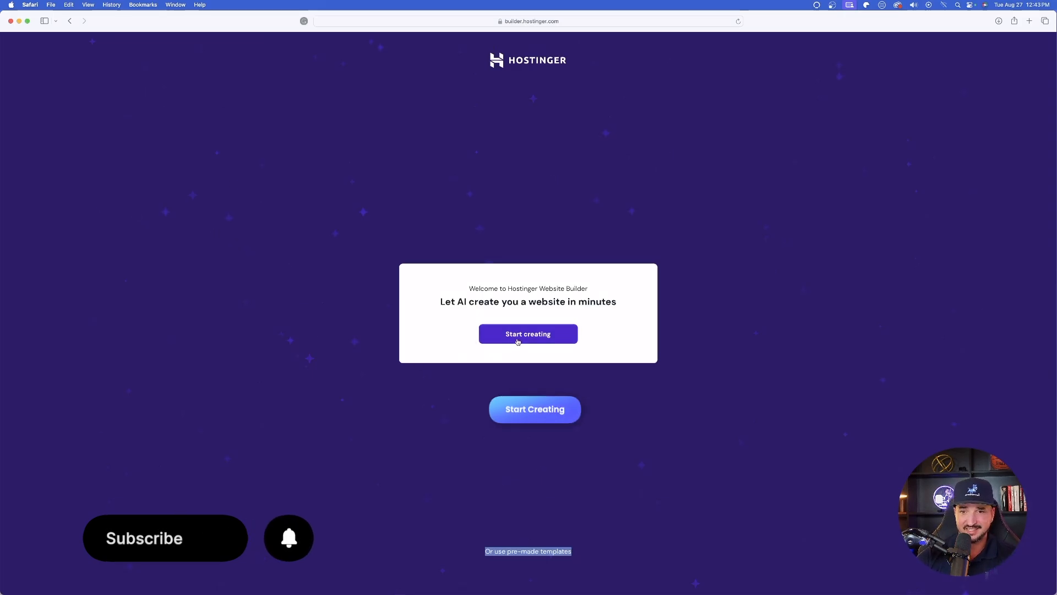
Step: Create an AI-generated Blog site named AI AVENUE, described as an AI-focused marketing startup
left_click(528, 334)
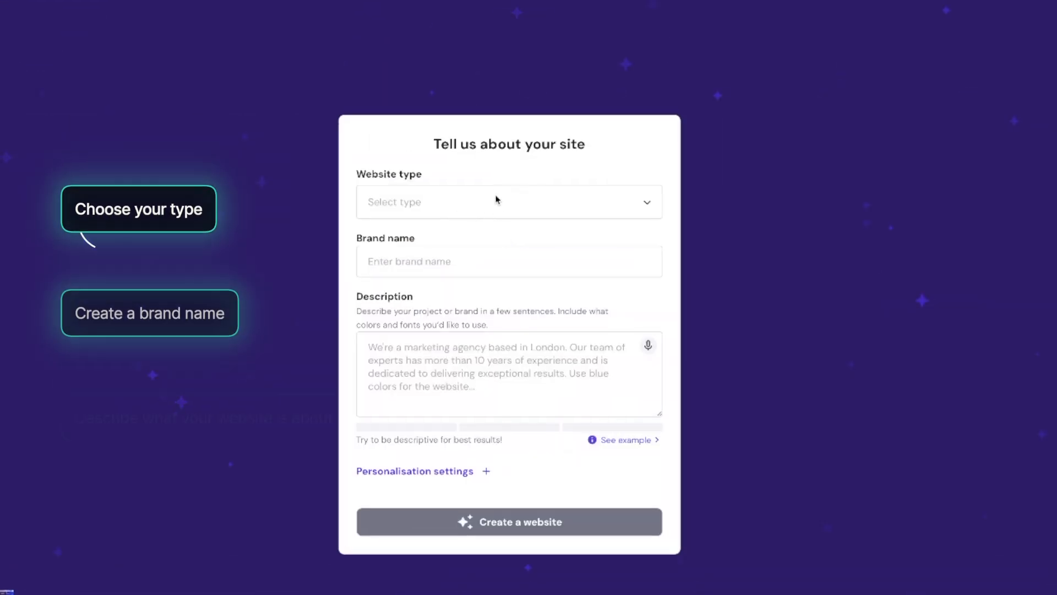
left_click(508, 202)
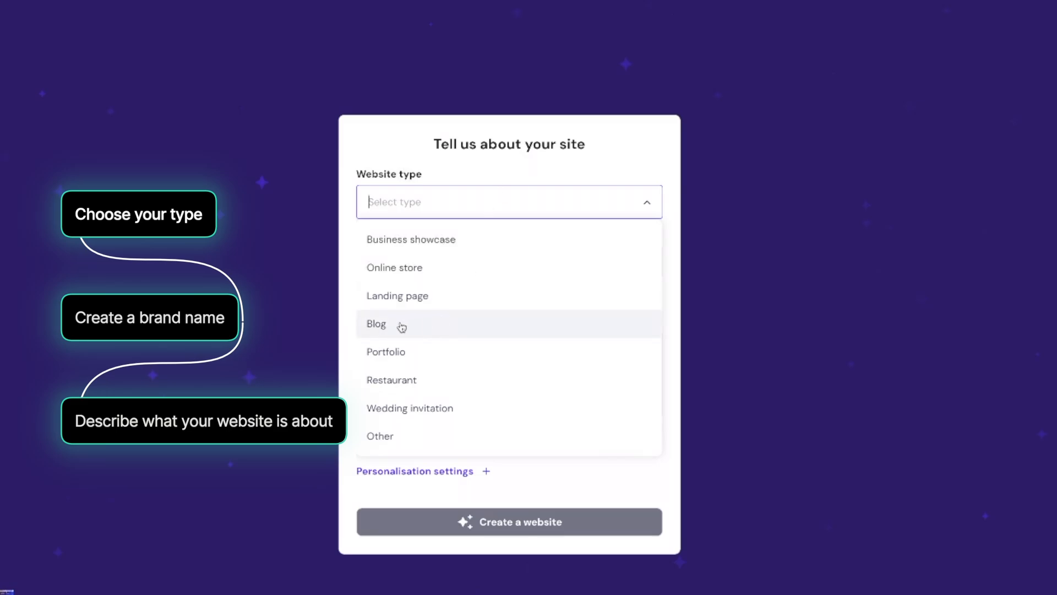
left_click(375, 324)
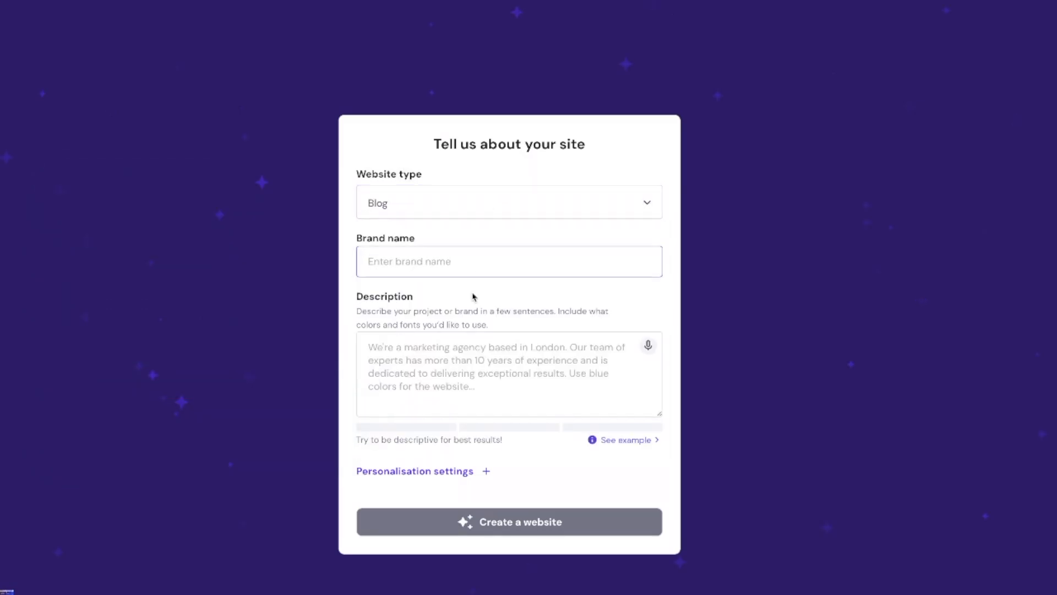
type("AI")
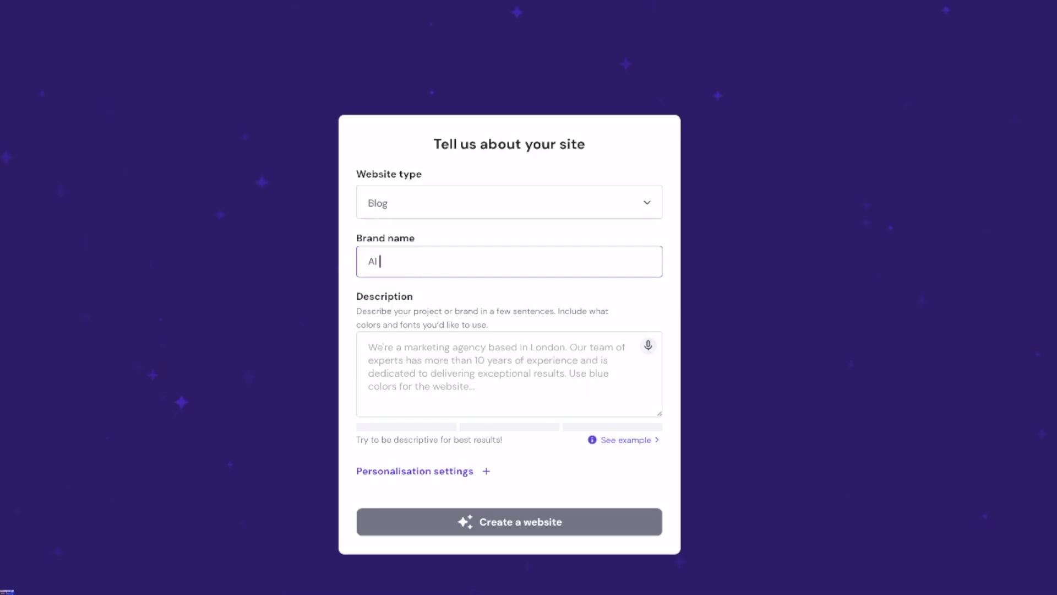
type("AVEN")
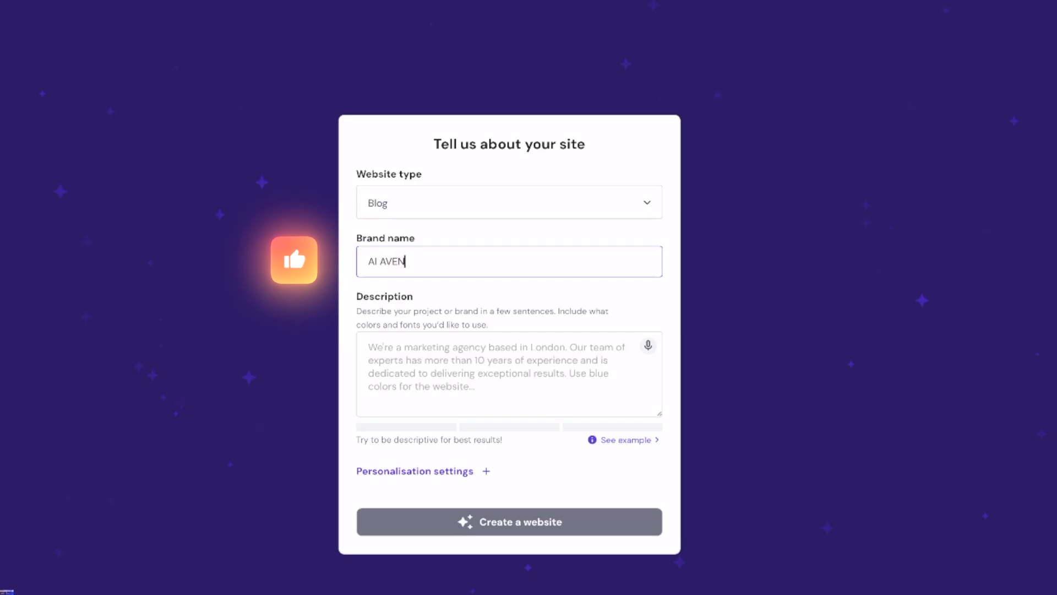
type("UE")
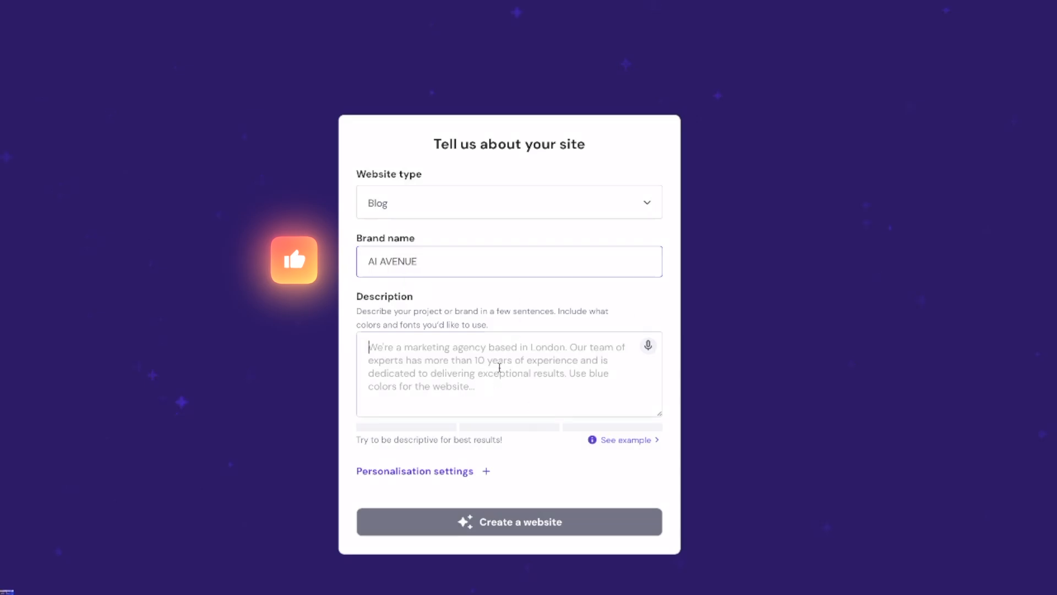
left_click(508, 374)
type("We're a digital marketing startup that specializes in leveraging AI. This website showcases the best AI tools to use for yourself or business.")
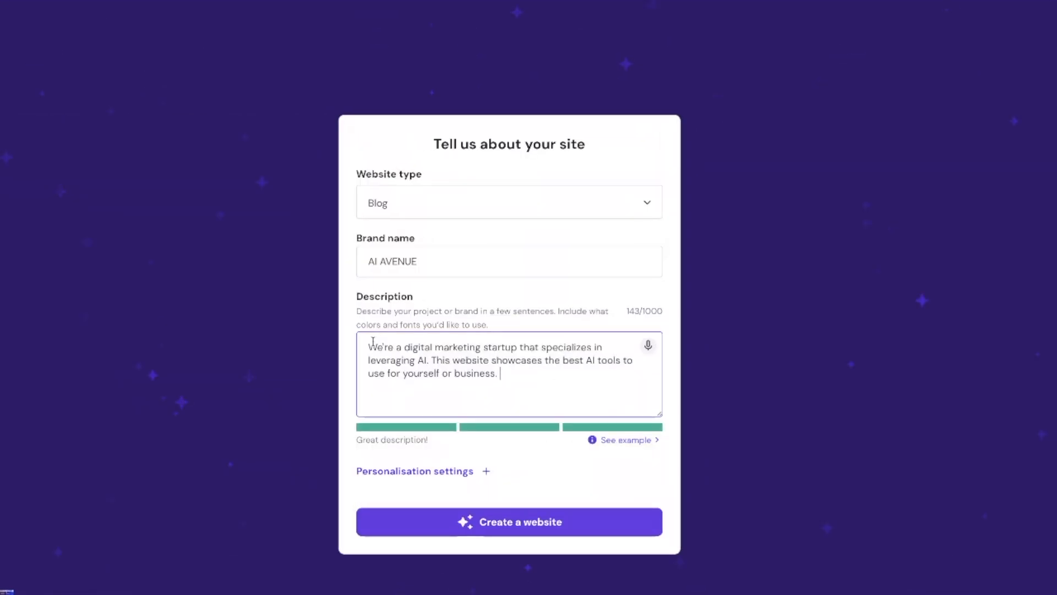
left_click(508, 522)
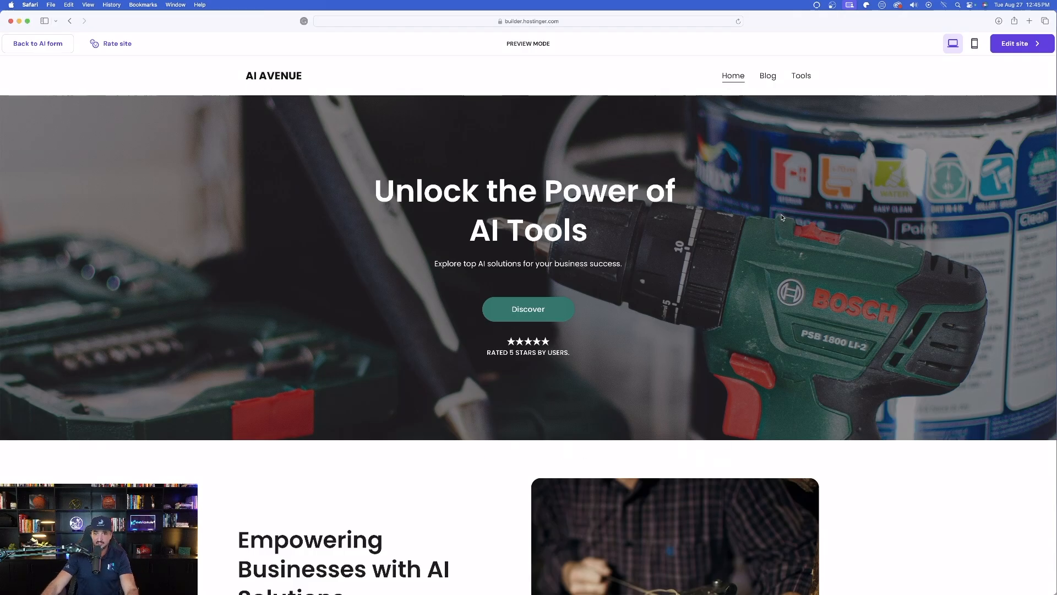
scroll("down", 3)
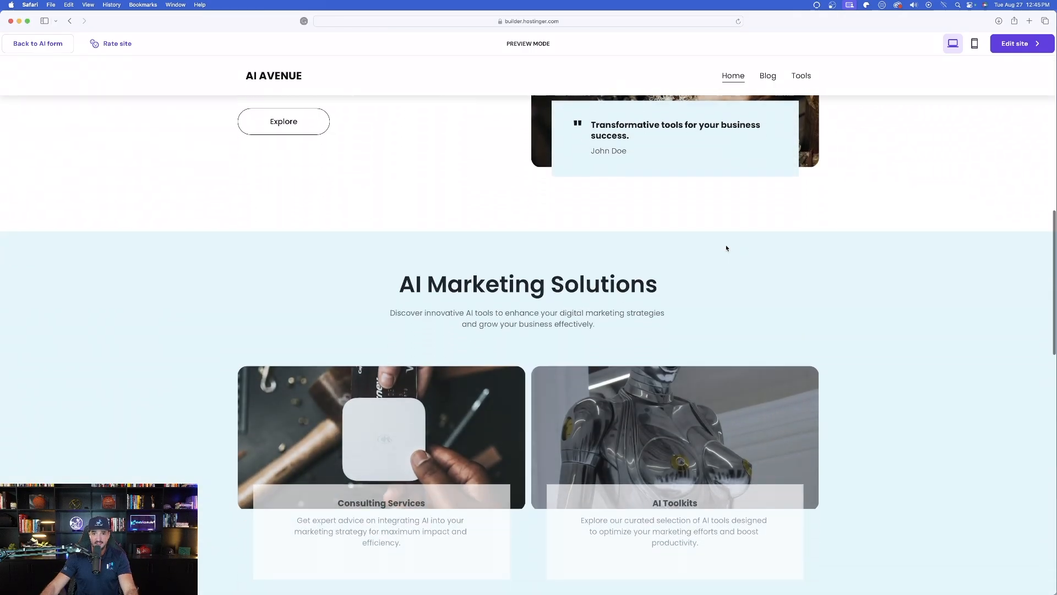
scroll("down", 3)
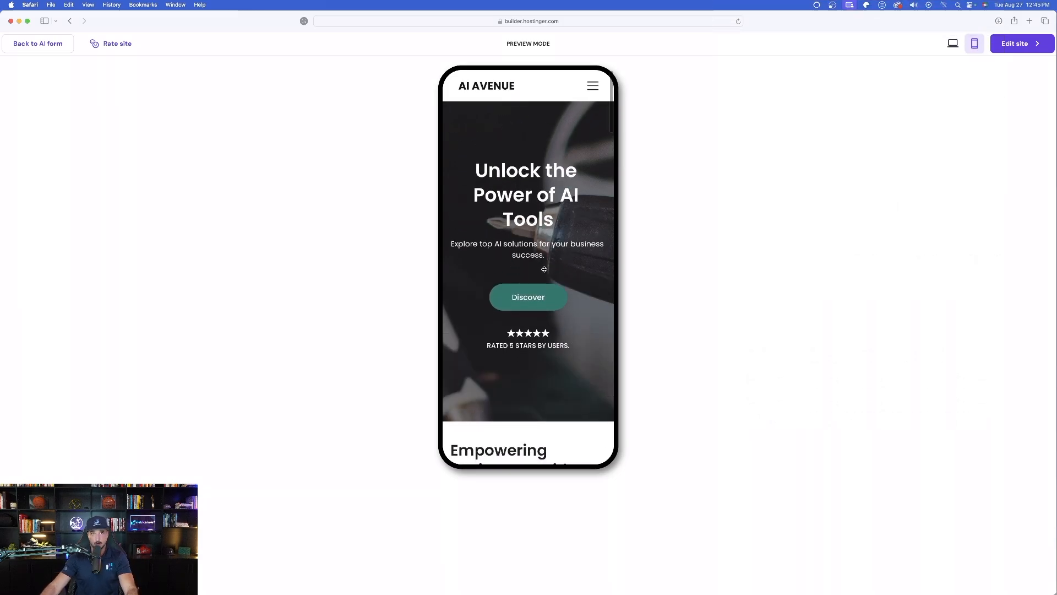
scroll("down", 3)
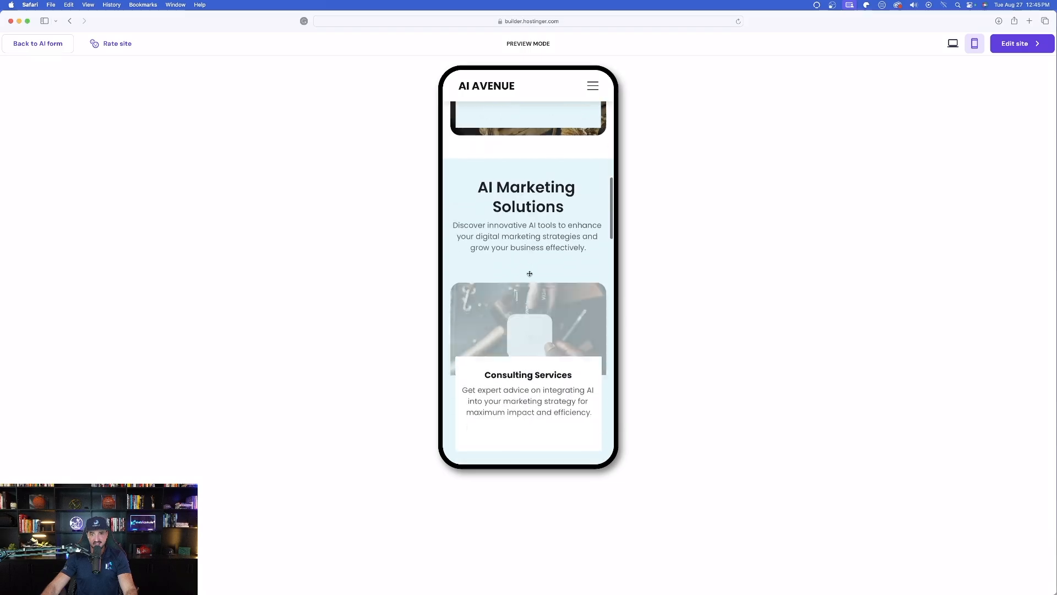
scroll("down", 3)
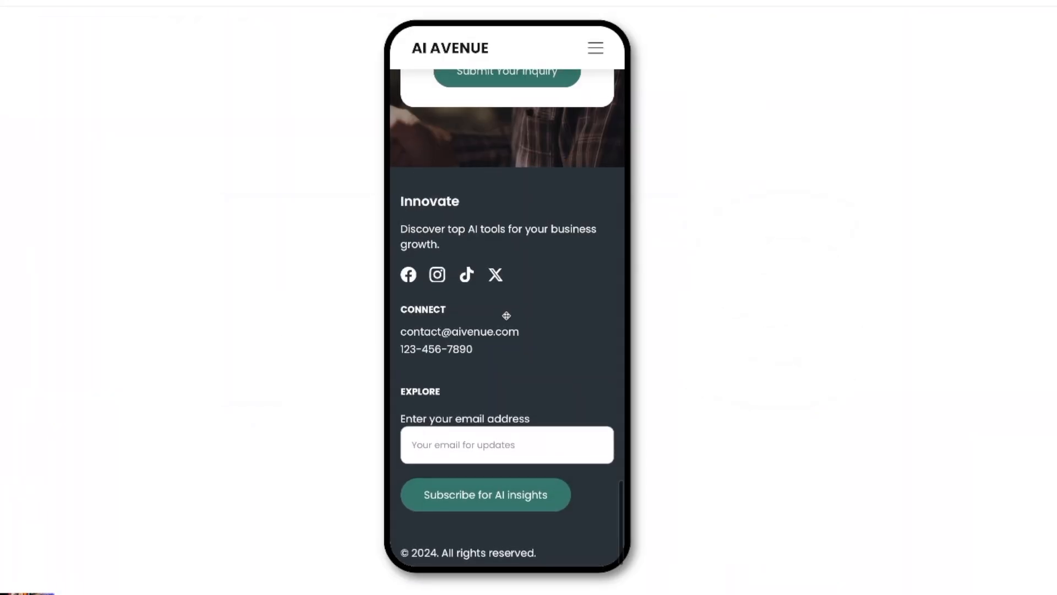
scroll("up", 3)
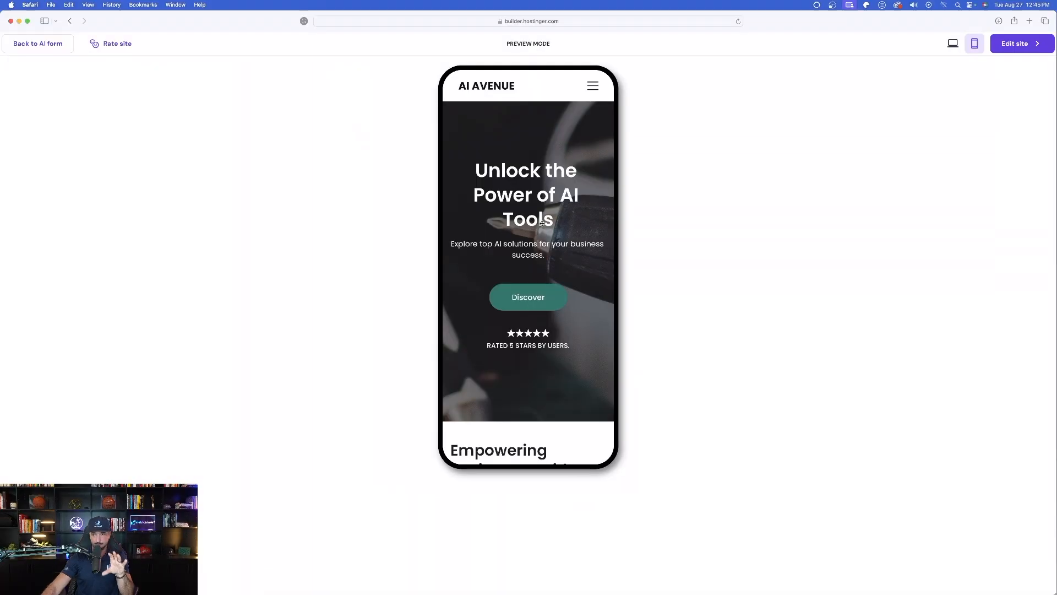
left_click(953, 43)
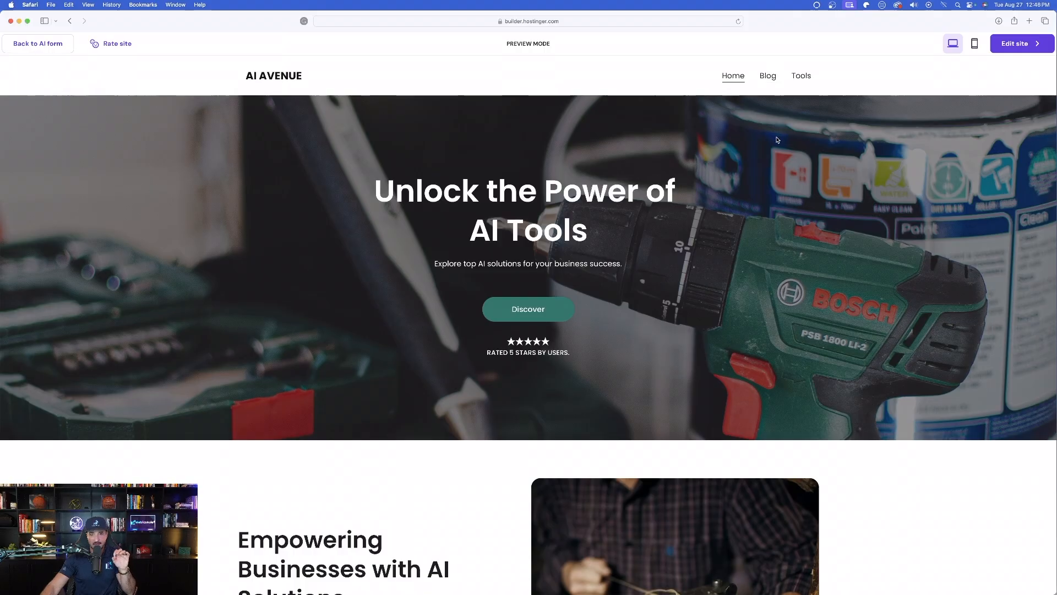
mouse_move(814, 30)
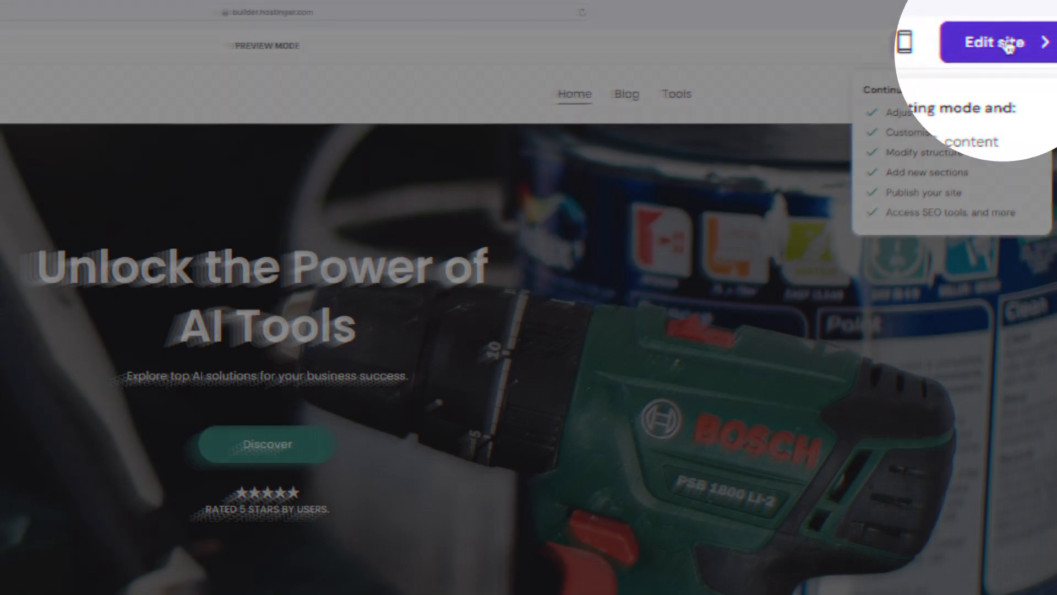
Step: Open the AI AVENUE site in the editor and dismiss the interactive checklist popup
left_click(994, 42)
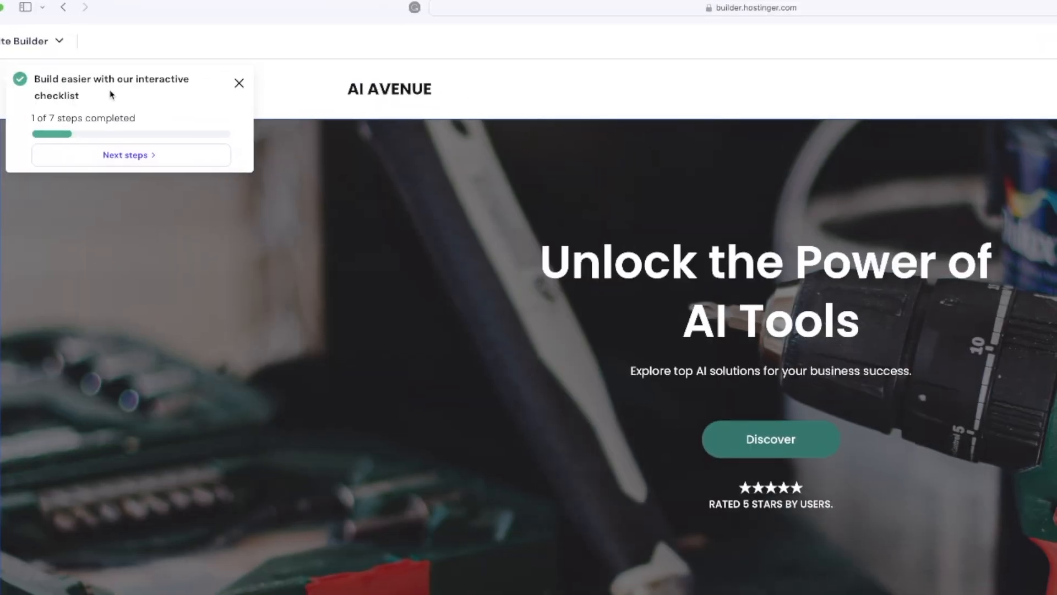
left_click(128, 155)
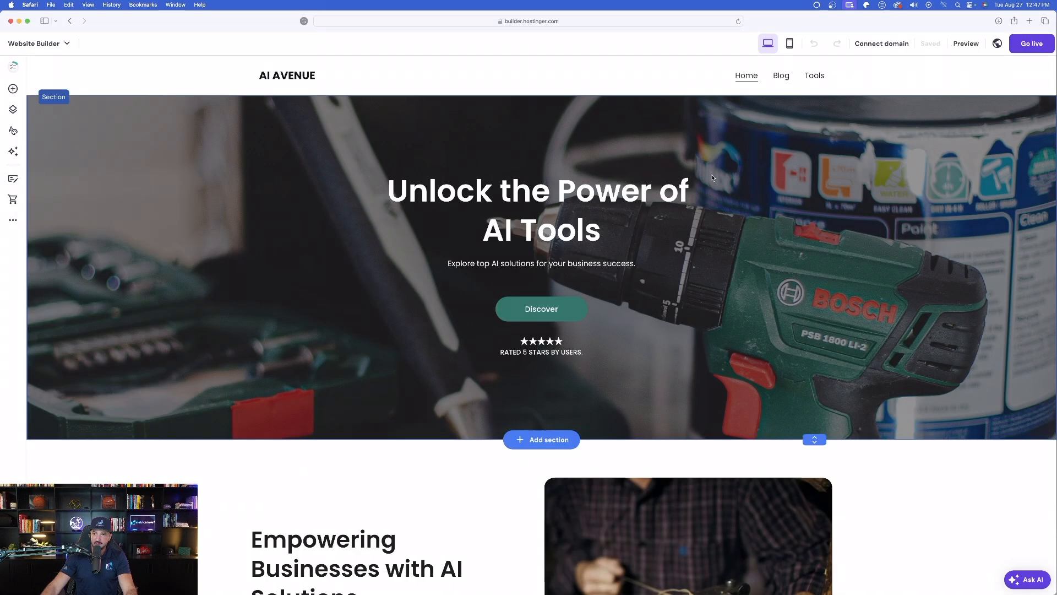
mouse_move(252, 261)
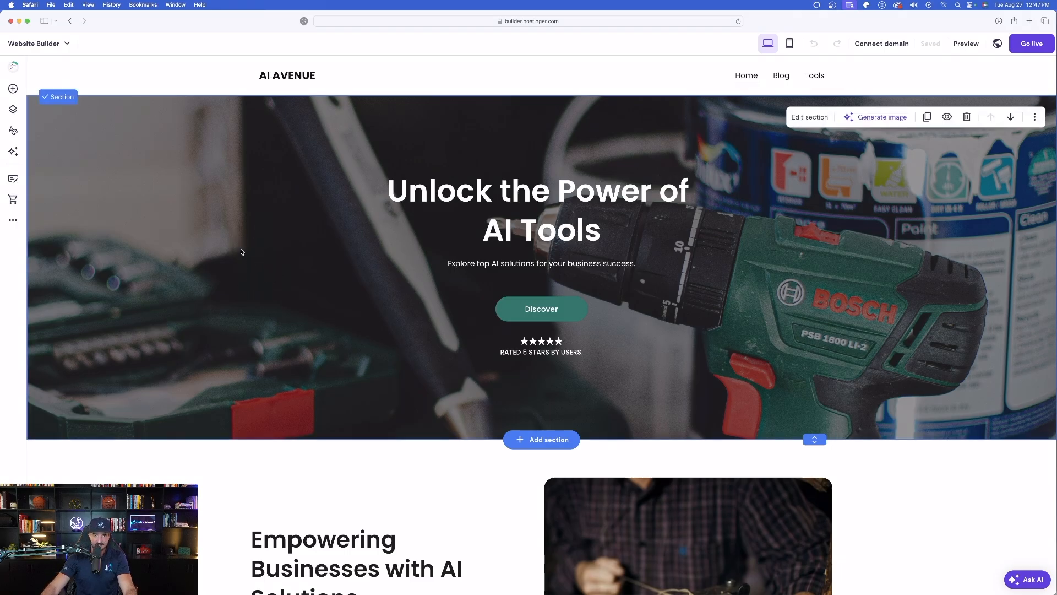
mouse_move(254, 213)
type("An AI bot infused in a gradient theme of technology")
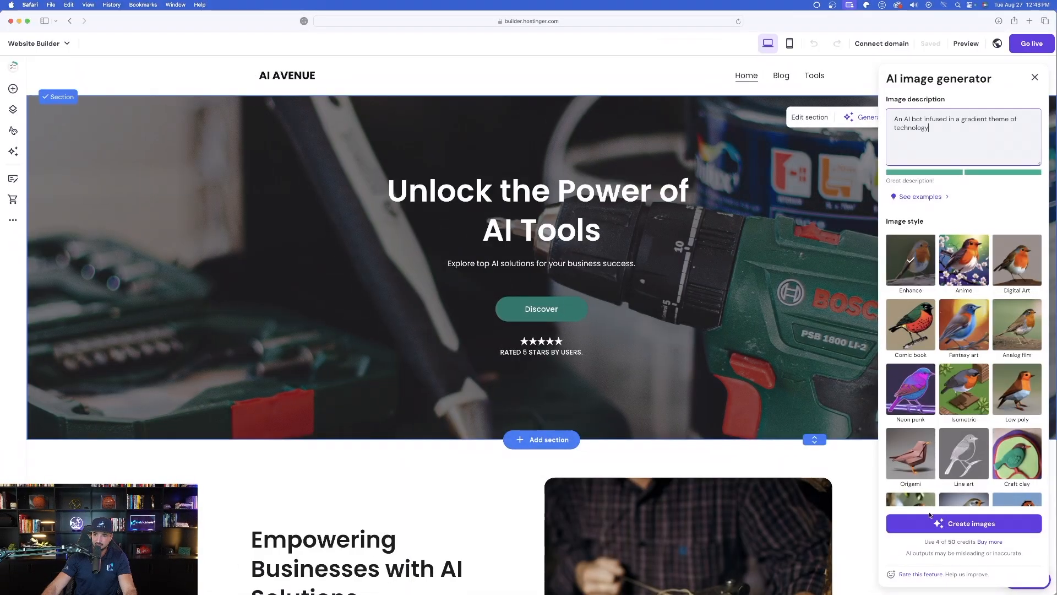
Step: Generate hero images from the AI bot gradient technology description
left_click(964, 522)
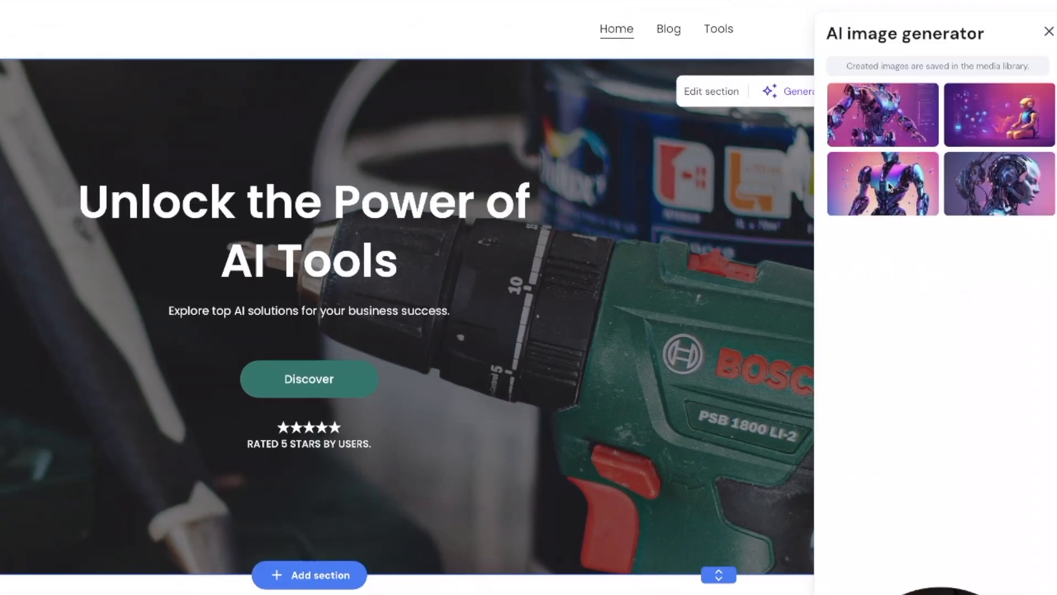
Step: Set the hero background to the fourth generated robot-face image and close the generator
left_click(881, 183)
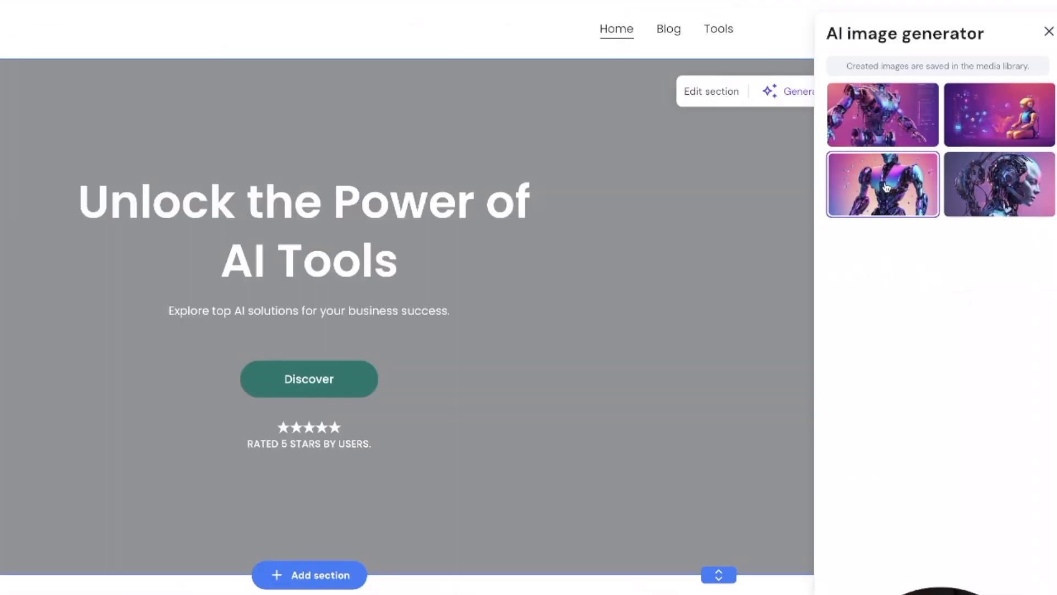
left_click(882, 184)
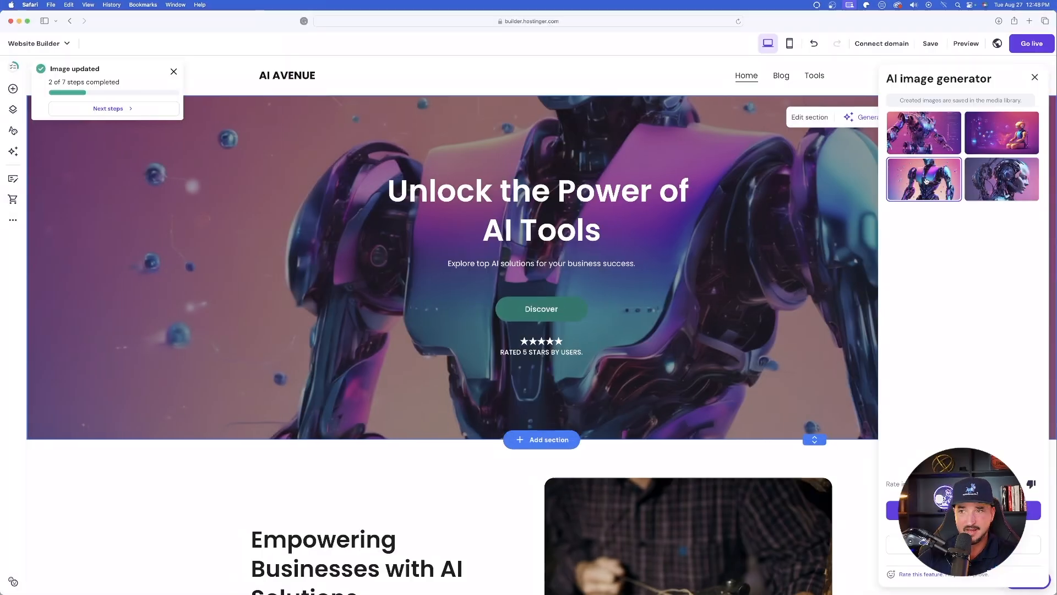
left_click(1001, 178)
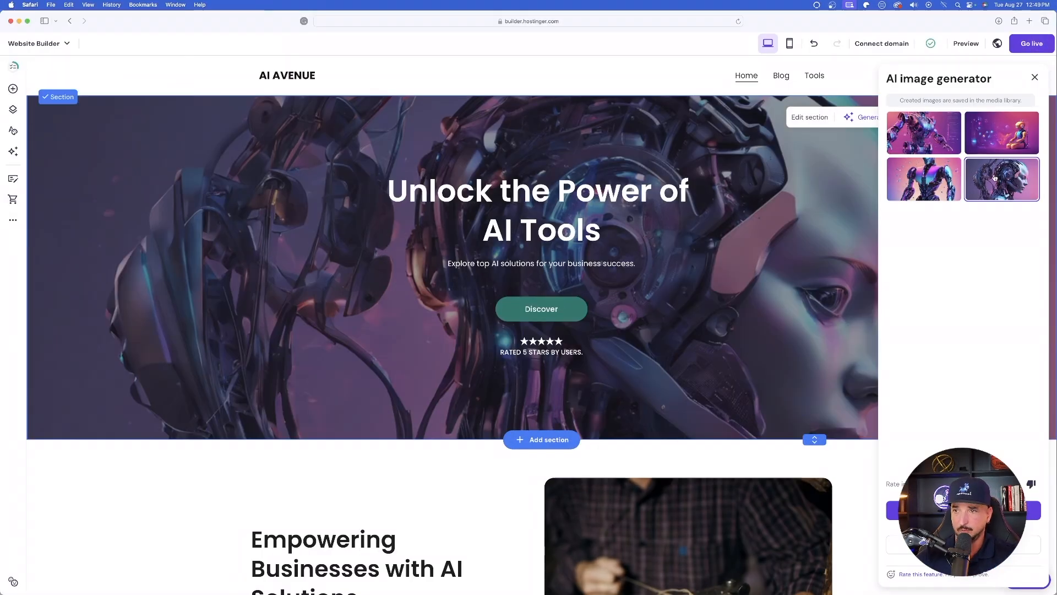
left_click(1034, 77)
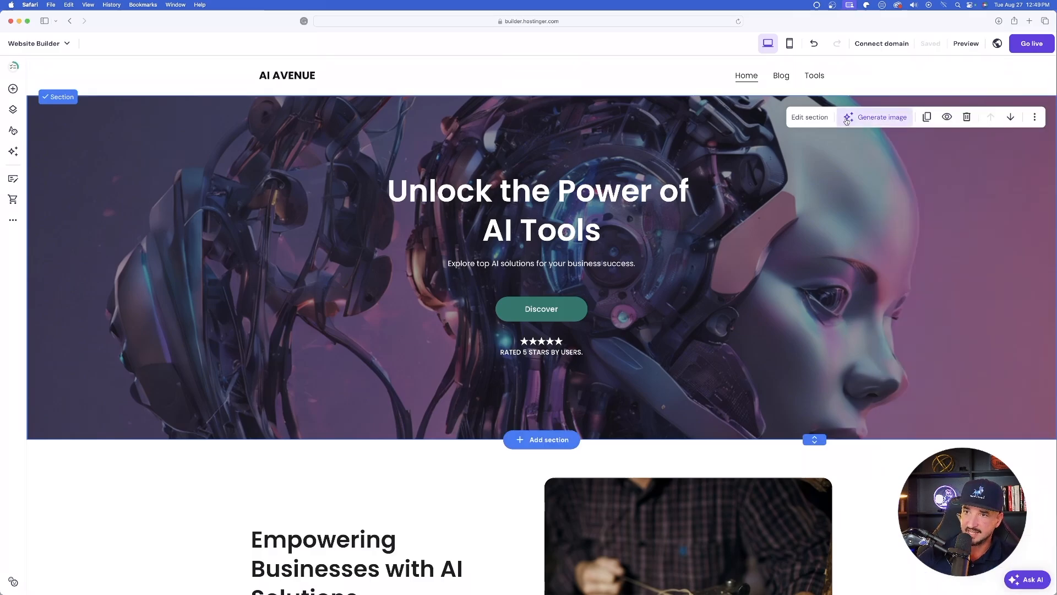
left_click(809, 117)
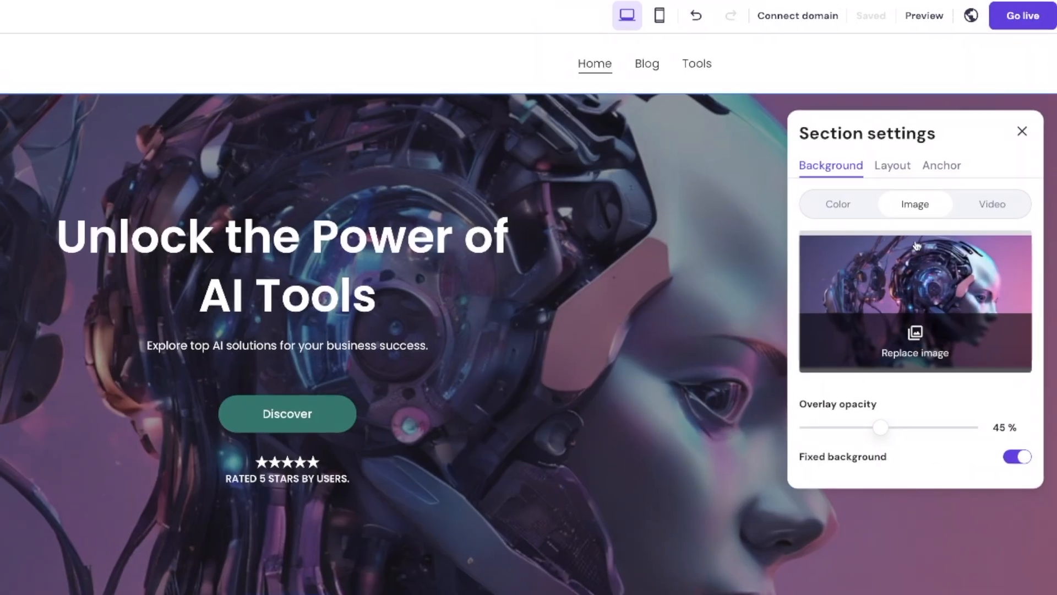
Step: Switch the hero background to plain colour, review Layout, then change it to video
left_click(838, 204)
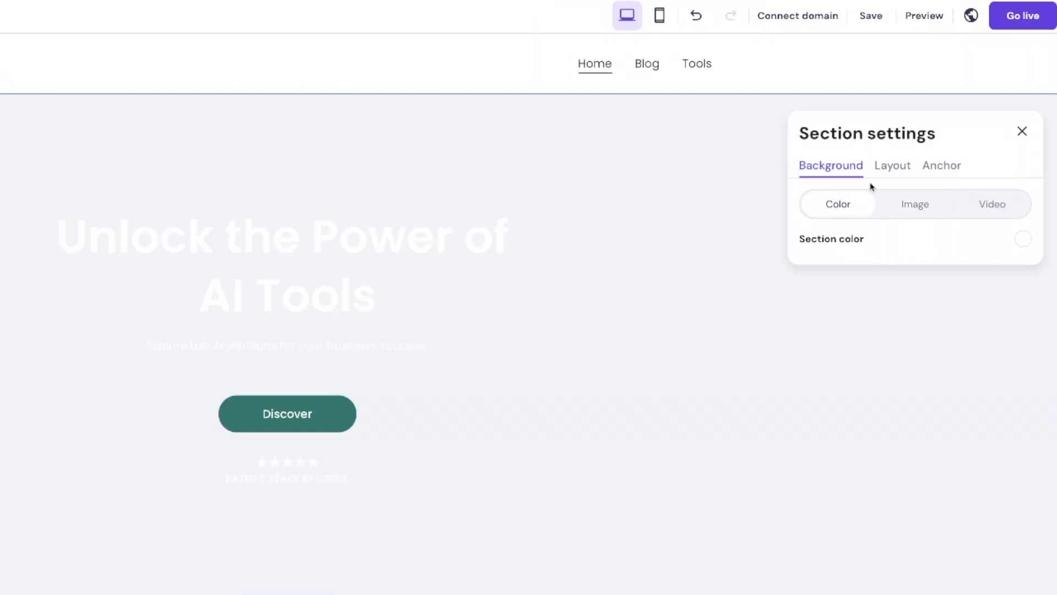
left_click(892, 165)
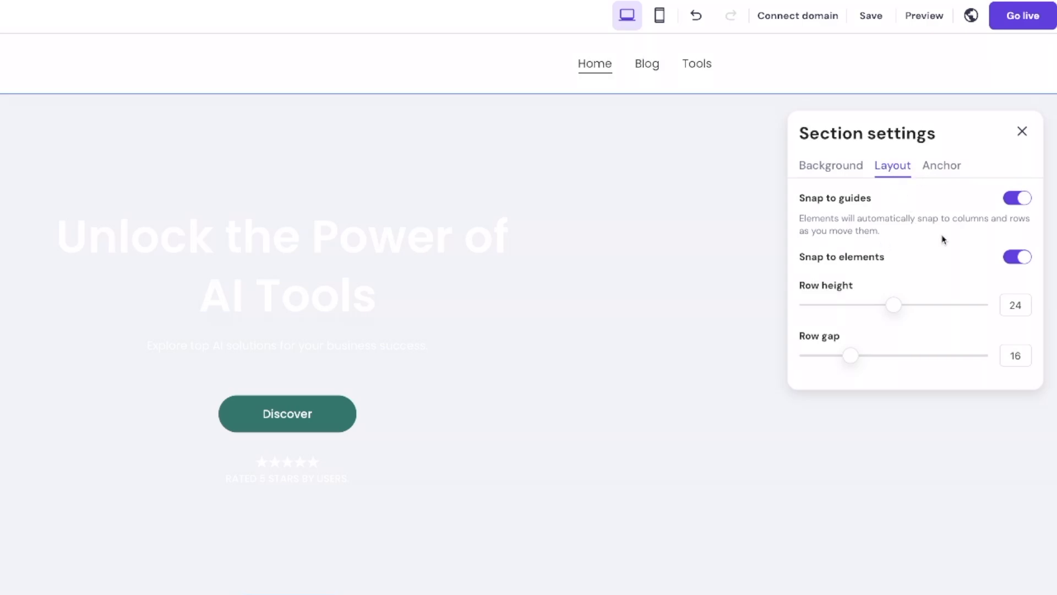
mouse_move(866, 322)
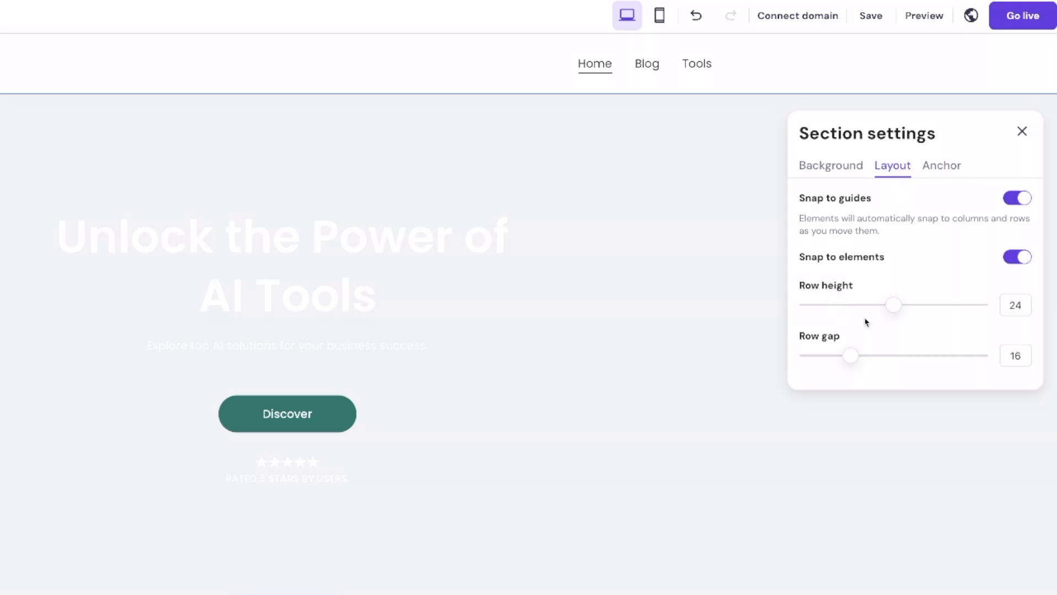
left_click(941, 165)
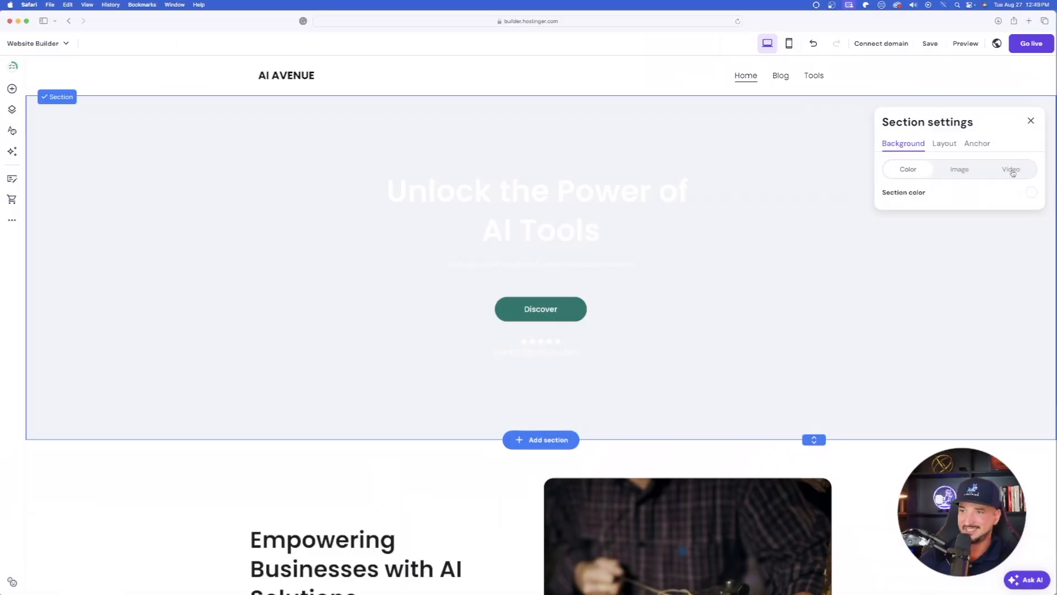
left_click(1011, 169)
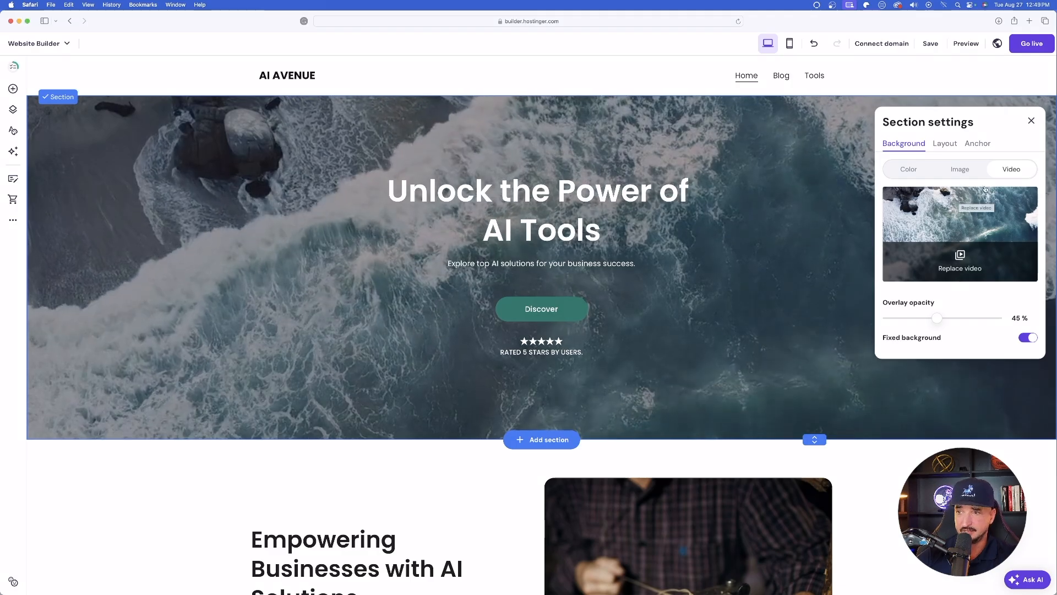
Step: Search the video library for 'AI' and use the glowing robot clip as hero background
left_click(959, 268)
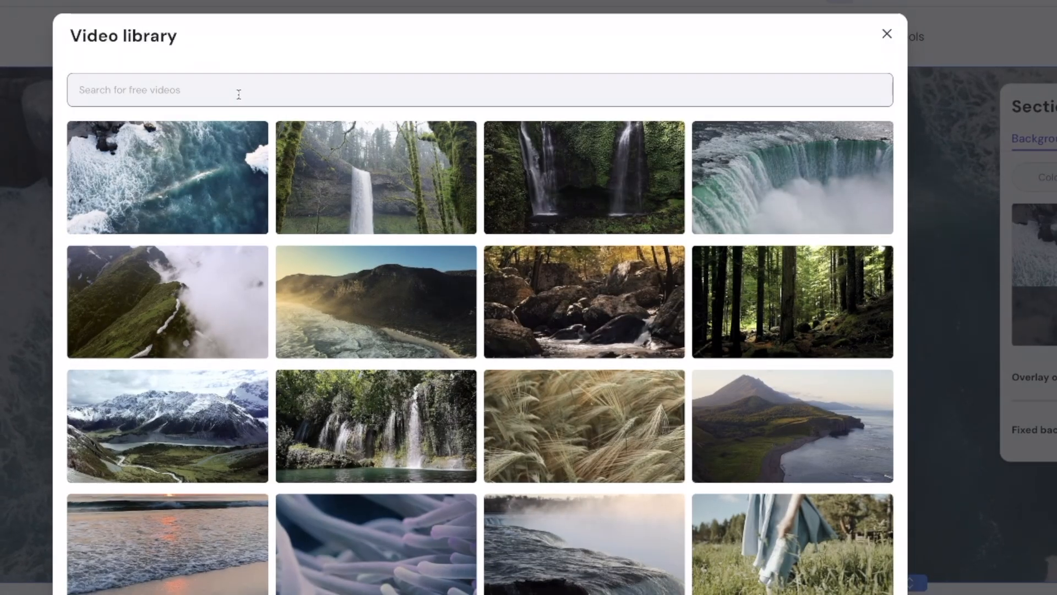
type("AI")
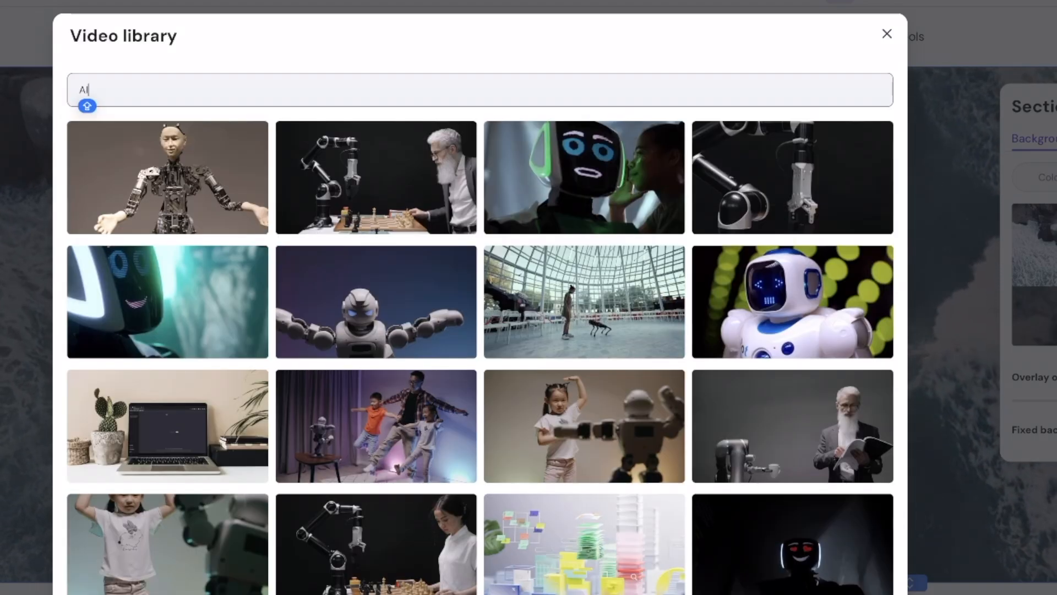
scroll("down", 3)
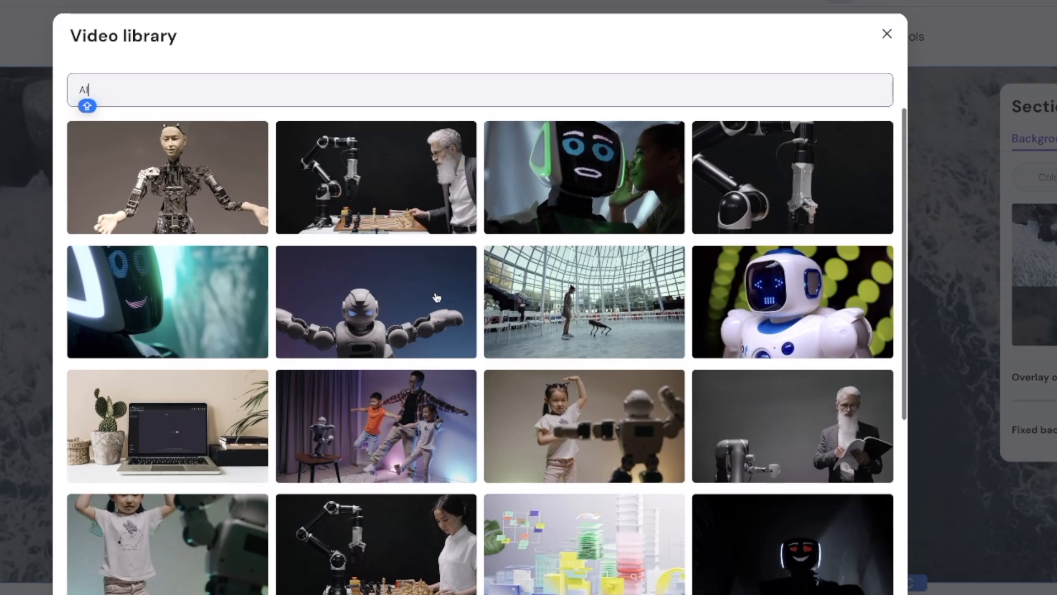
left_click(167, 301)
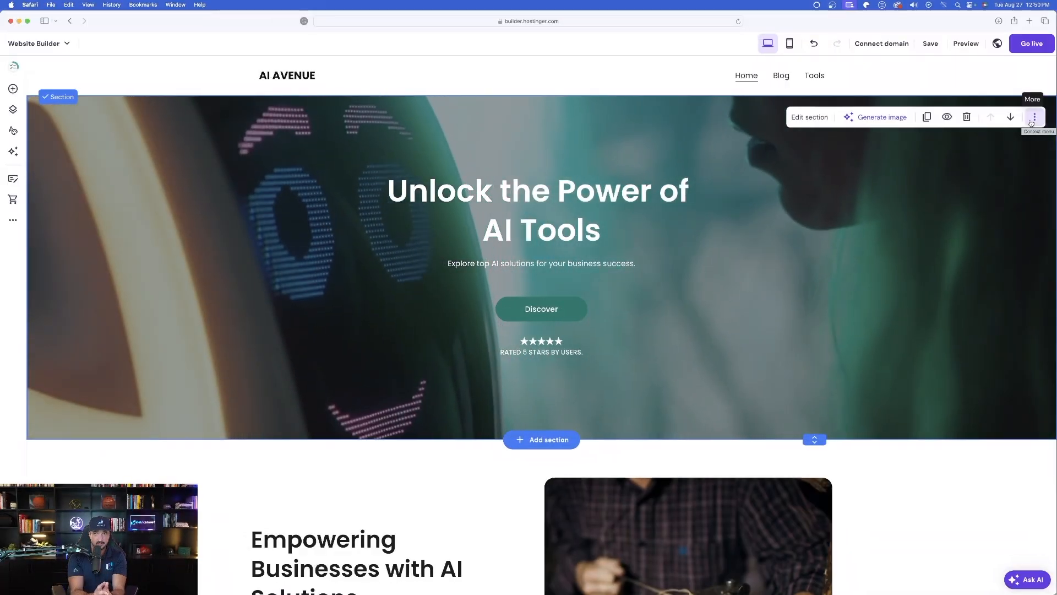
Step: Use AI Writer on the Empowering Businesses paragraph: 'Learn how to leverage the best AI tools for your marketing'
scroll("down", 3)
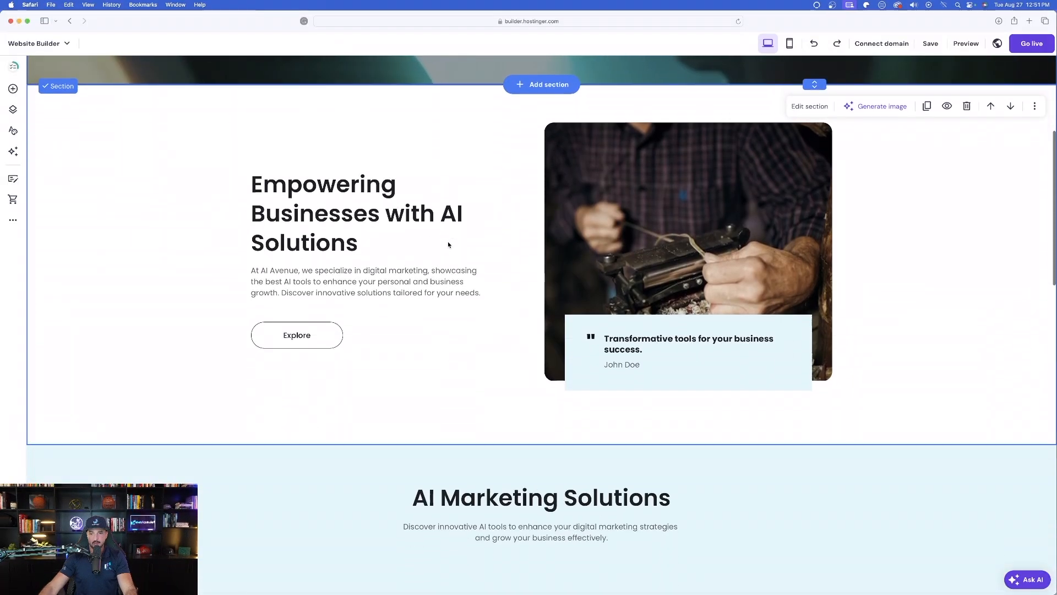
left_click(366, 282)
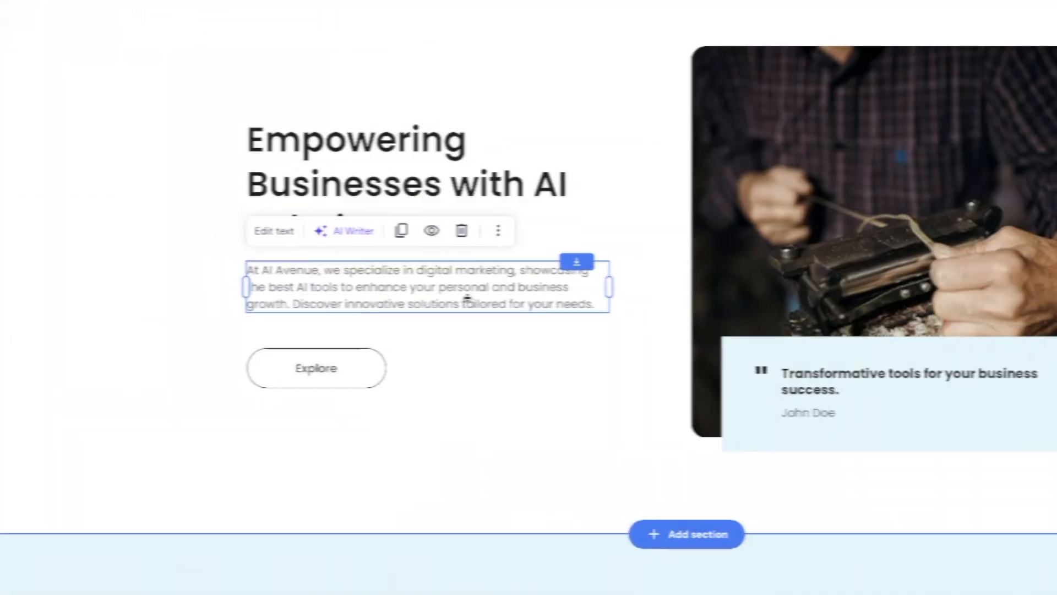
left_click(345, 230)
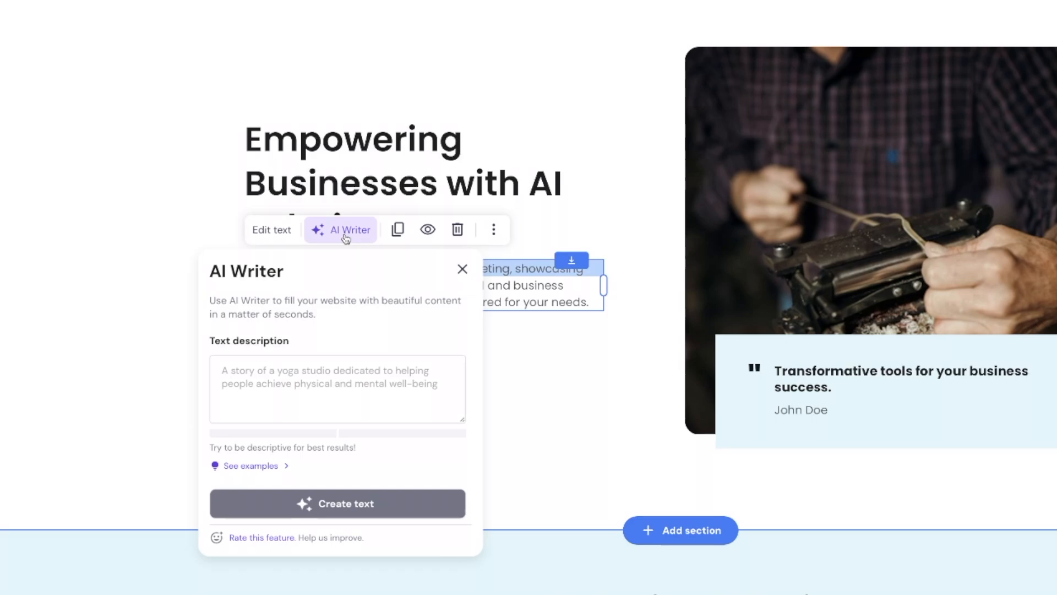
type("Learn how to leverage the best AI tools for your marketing")
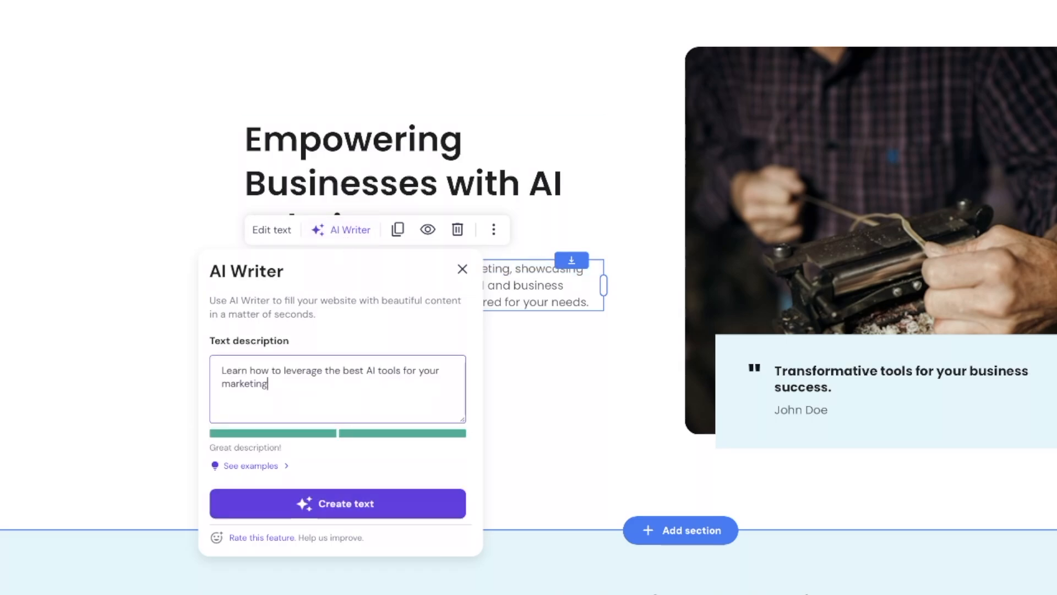
mouse_move(274, 396)
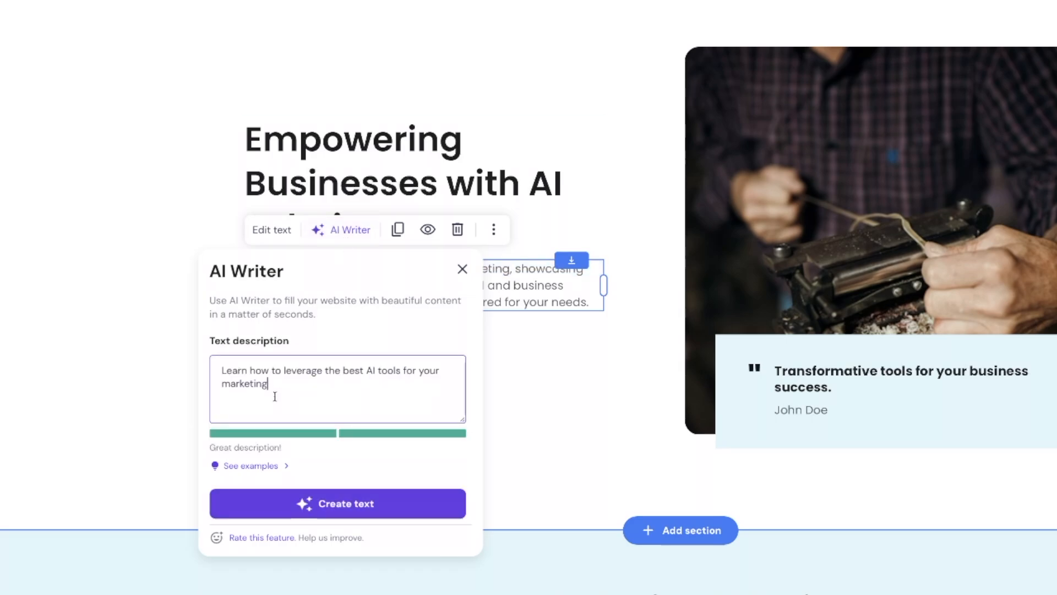
left_click(337, 502)
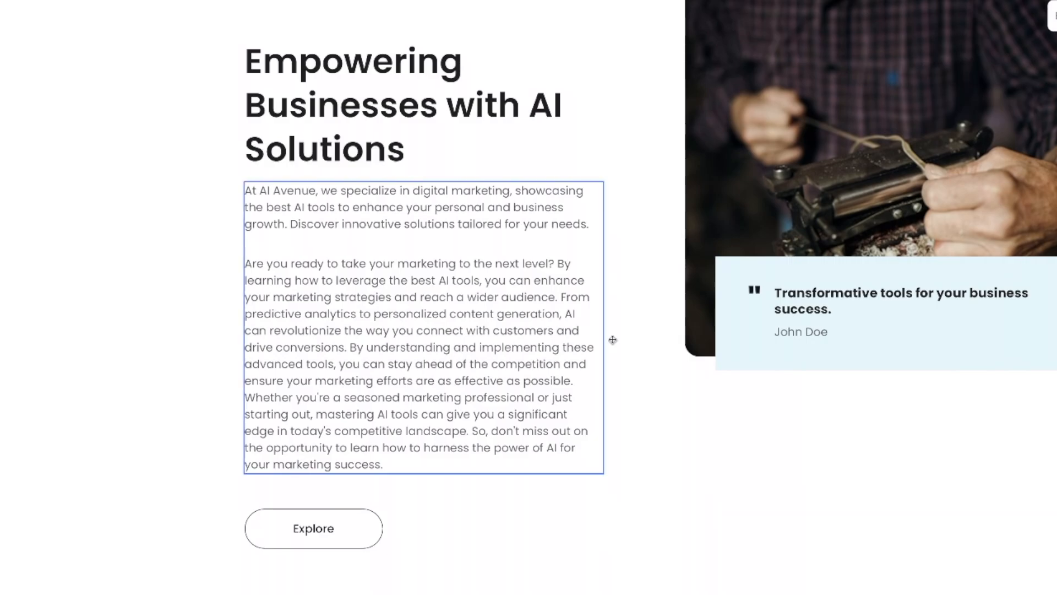
left_click(86, 223)
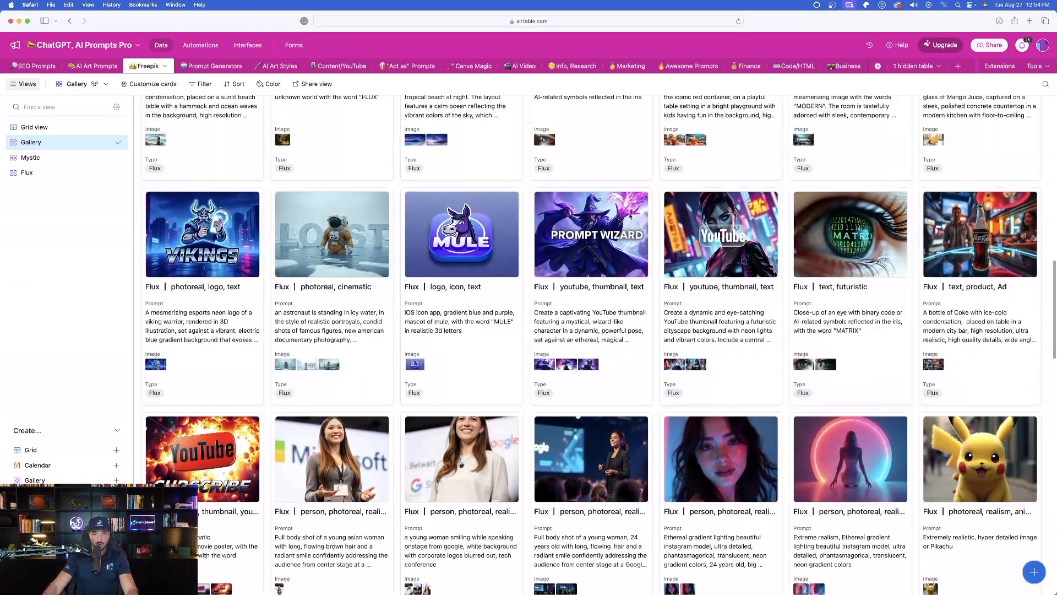
scroll("down", 3)
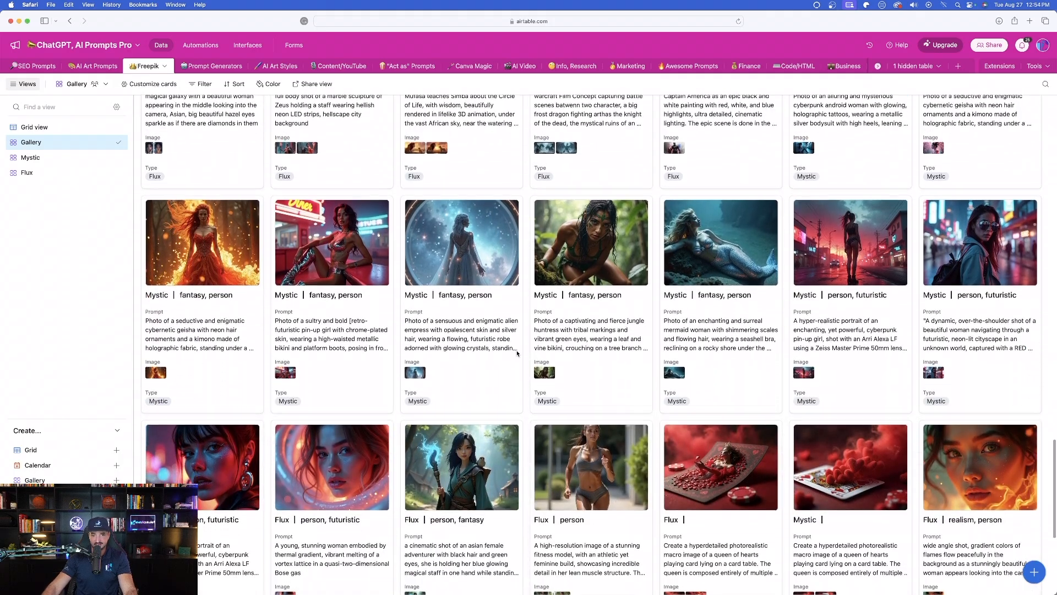
scroll("down", 3)
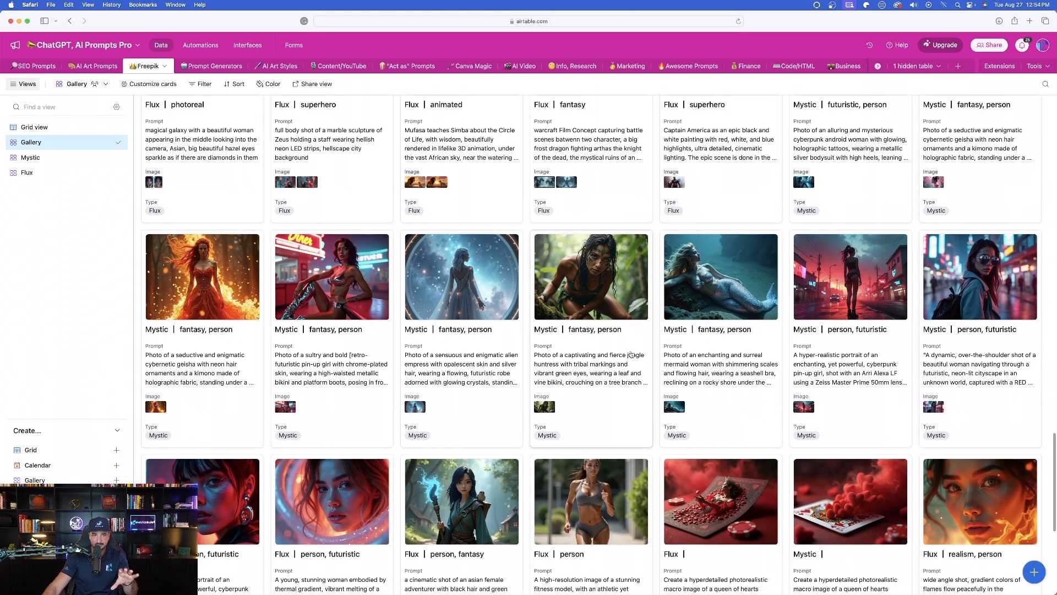
left_click(980, 502)
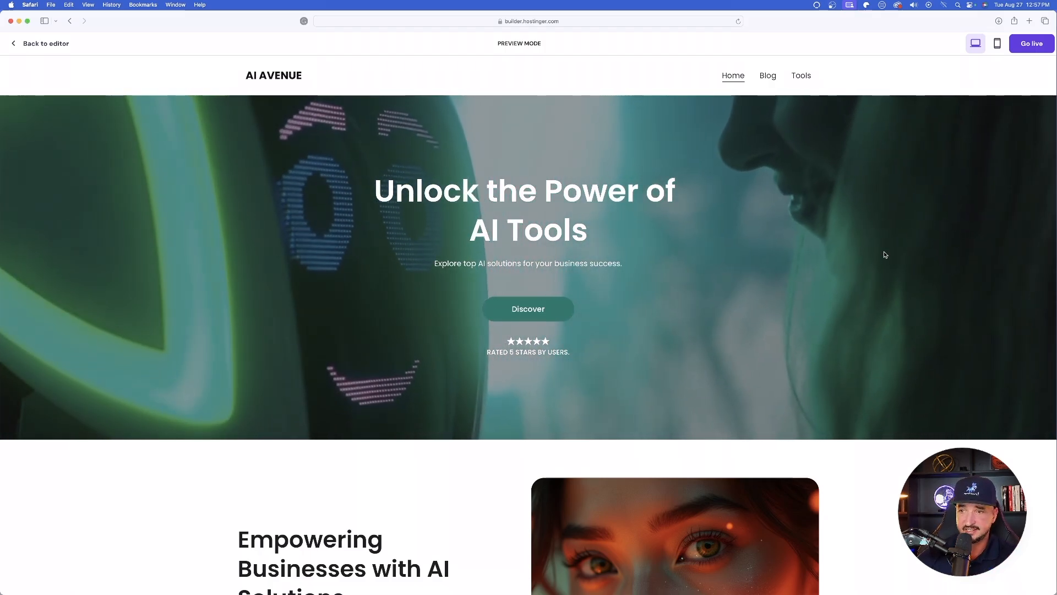
Step: Scroll the AI AVENUE home page and view the site preview at desktop size
scroll("down", 3)
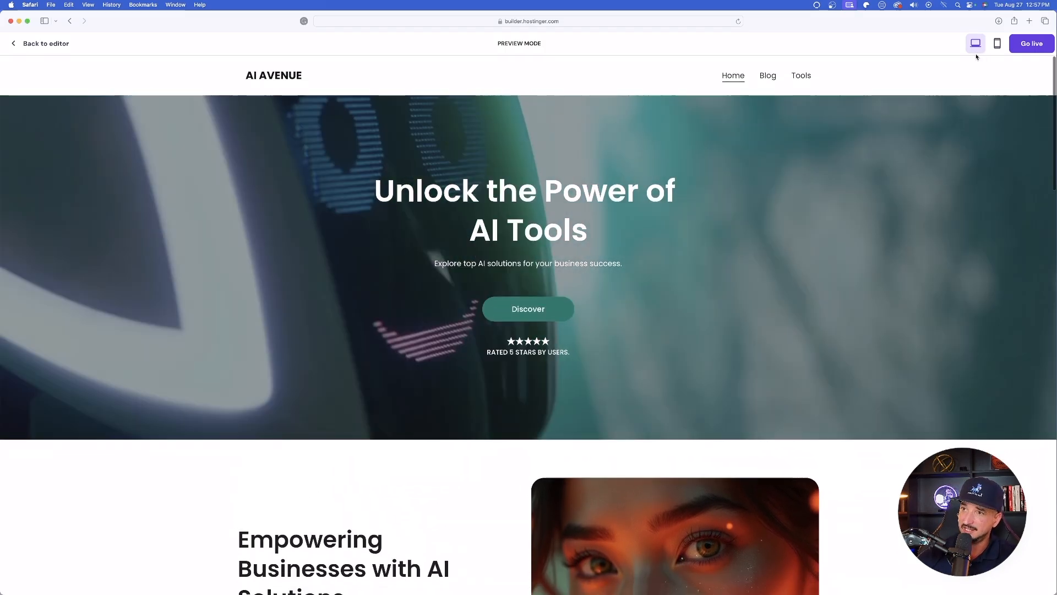
left_click(997, 43)
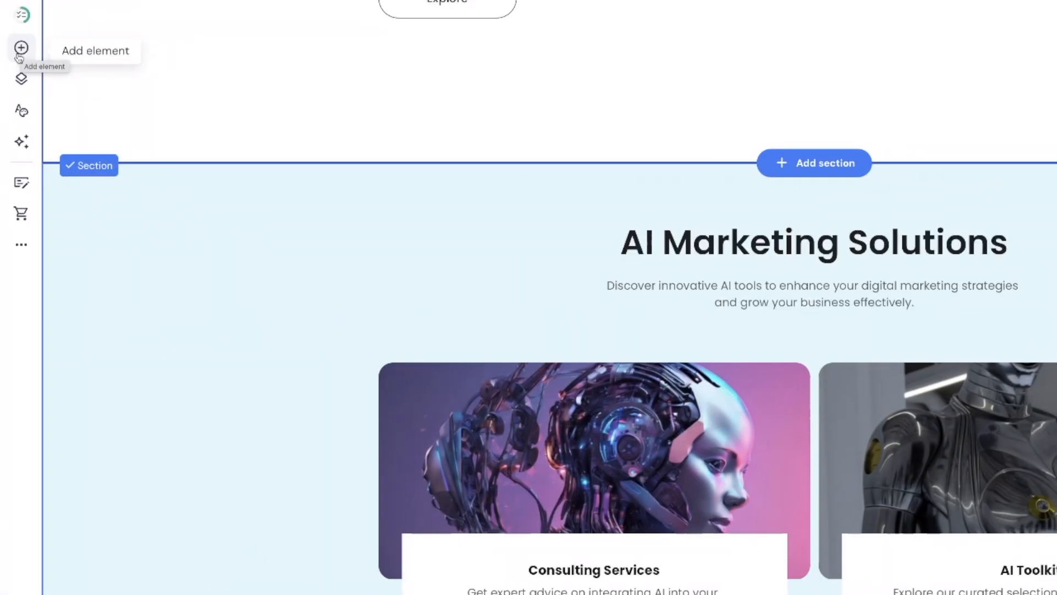
Step: Open the add-elements panel listing text, button, image, video and form blocks
left_click(21, 48)
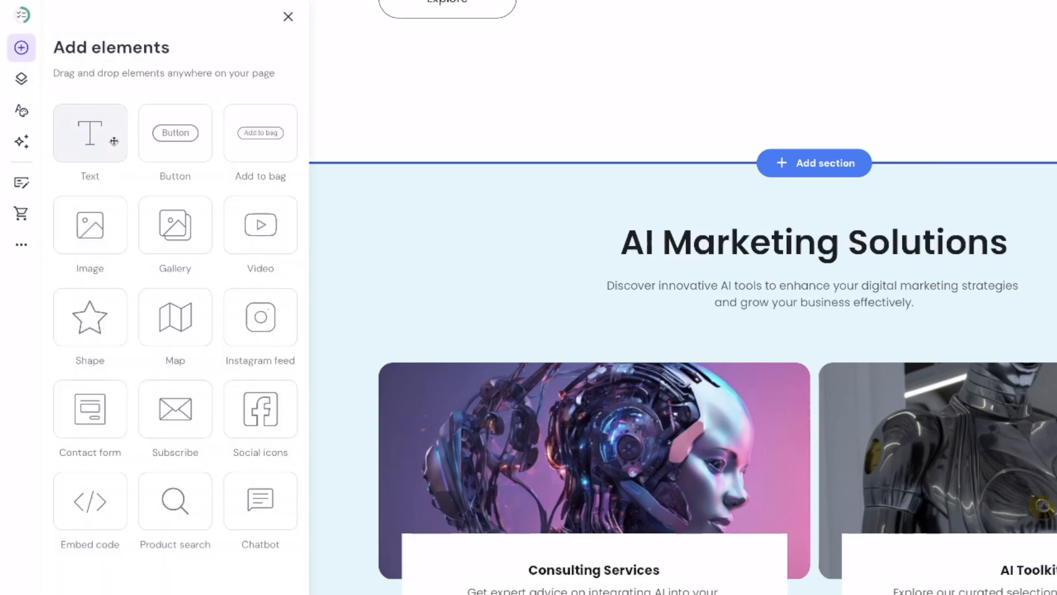
mouse_move(175, 225)
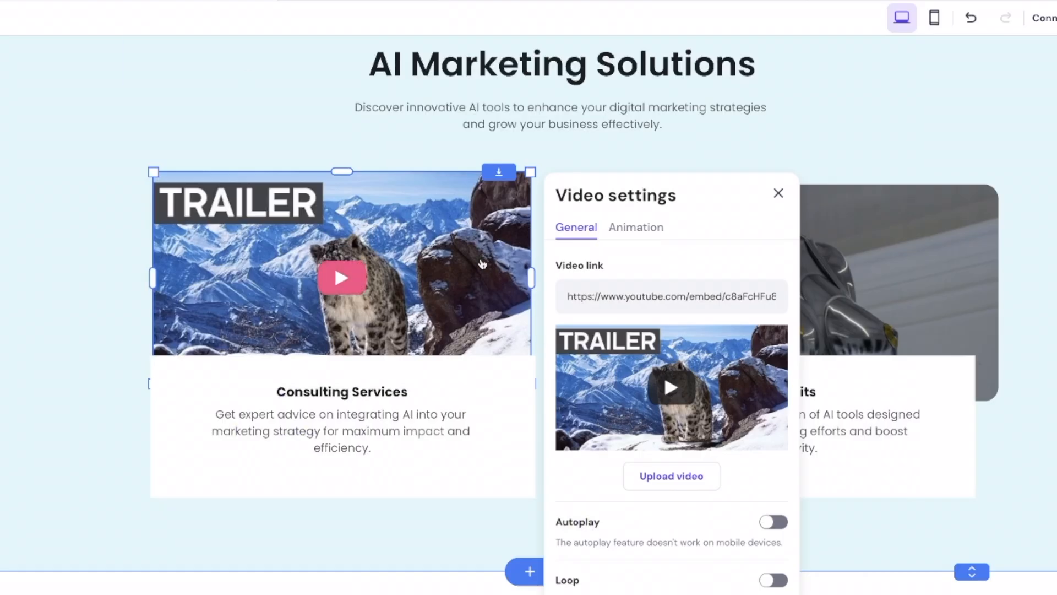
Step: Embed the YouTube link youtu.be/XkhPXhcHByI in the Consulting Services video and close settings
type("youtu.be/XkhPXhcHByI?si=DEOXDgsgt1Qdx2eu")
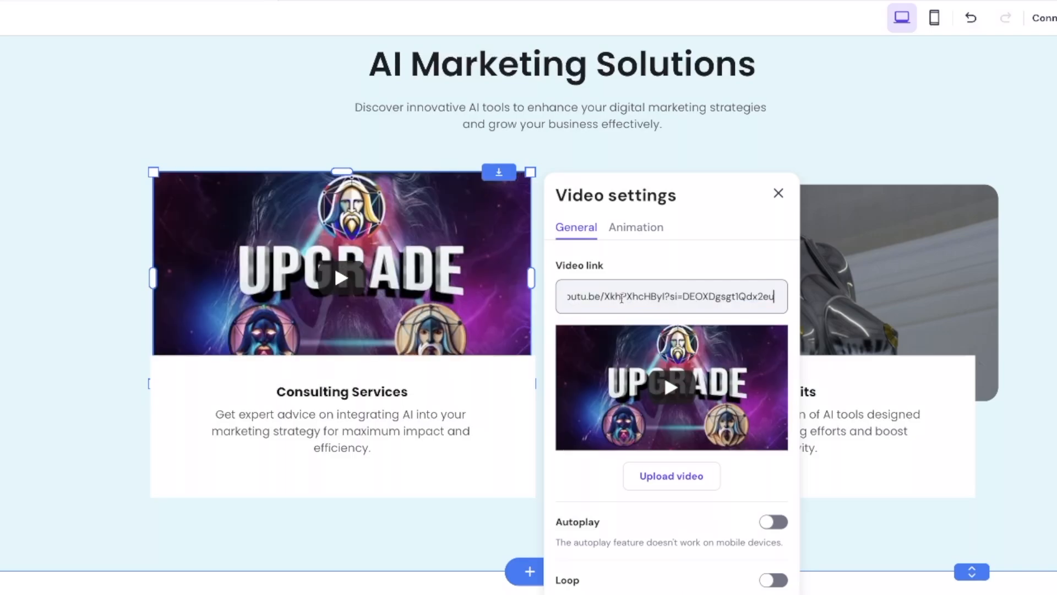
left_click(778, 193)
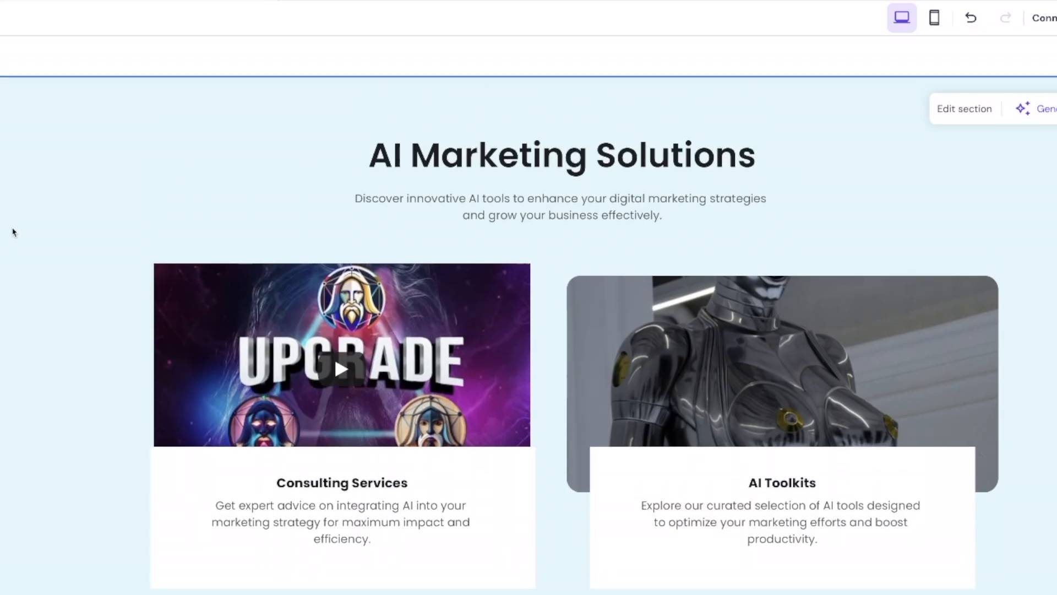
mouse_move(71, 313)
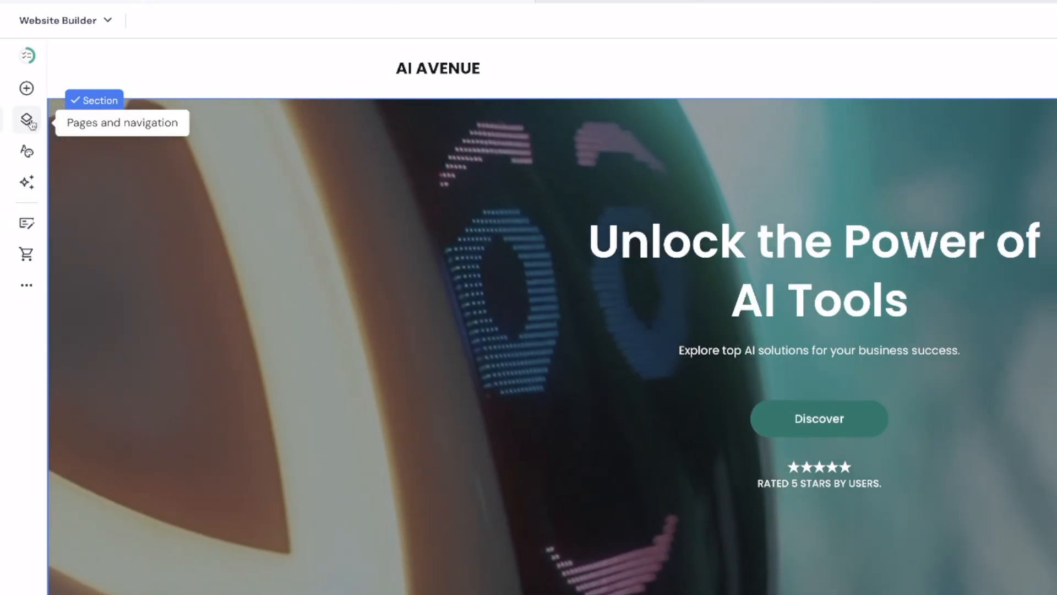
left_click(26, 119)
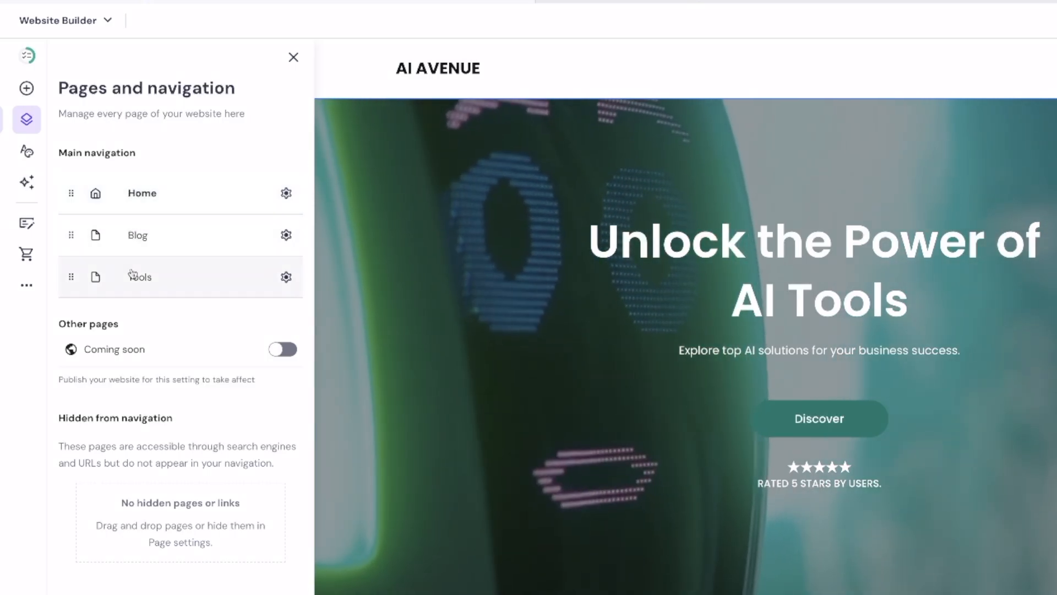
left_click(26, 150)
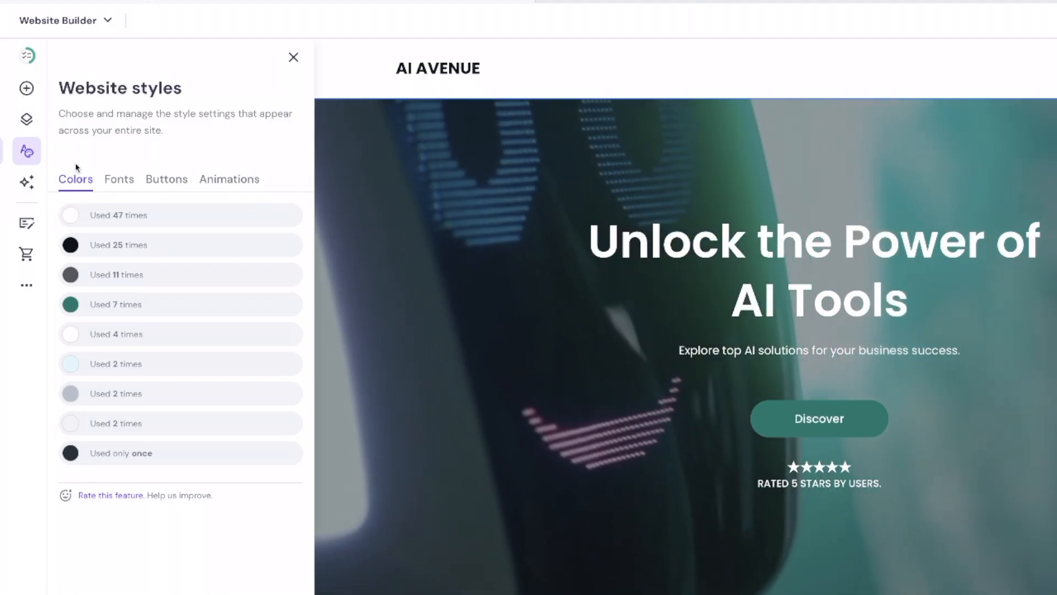
left_click(229, 178)
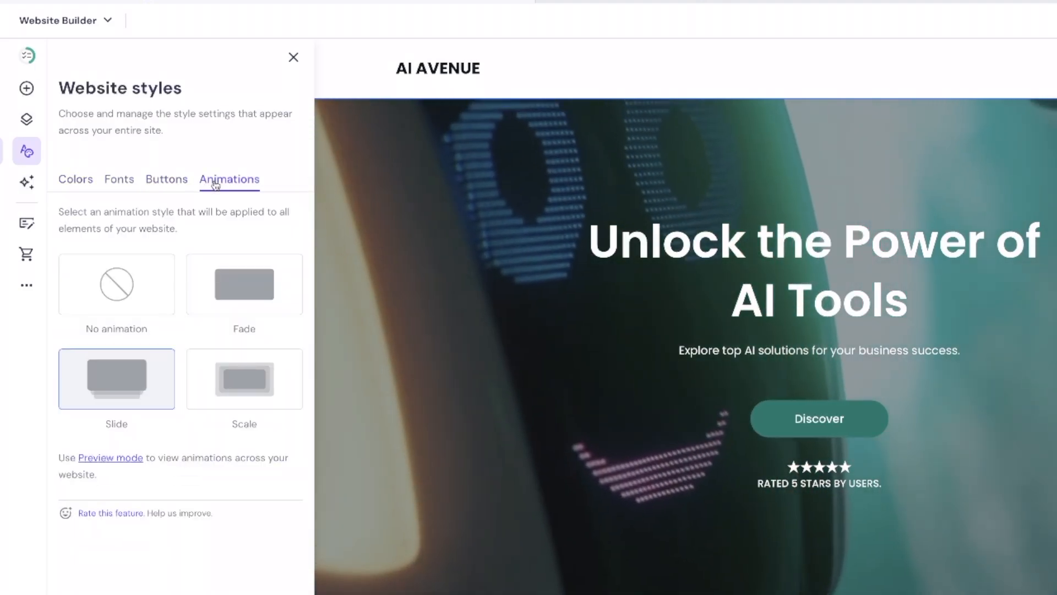
left_click(119, 179)
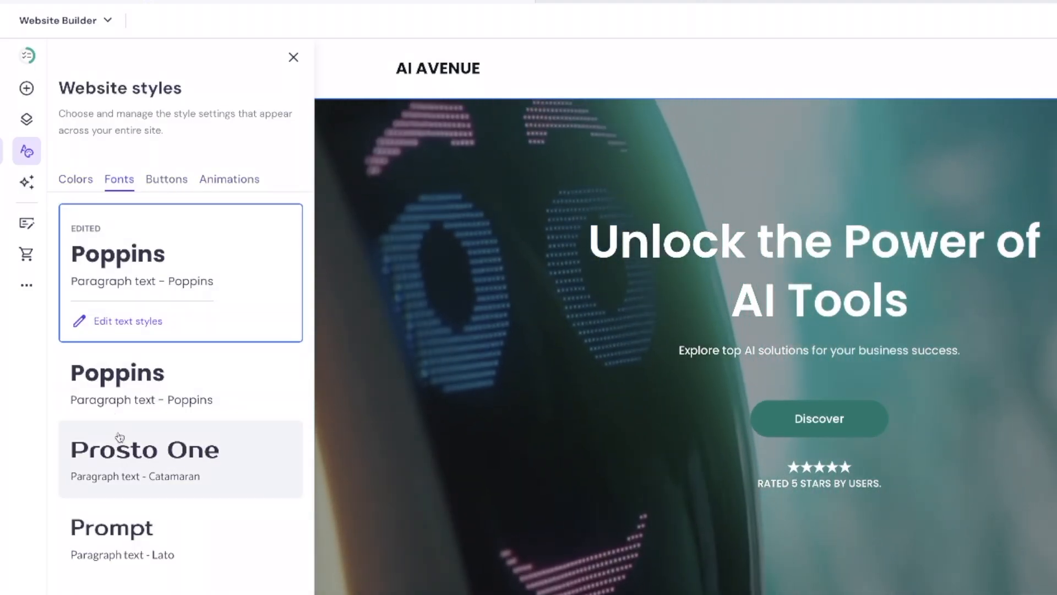
left_click(75, 178)
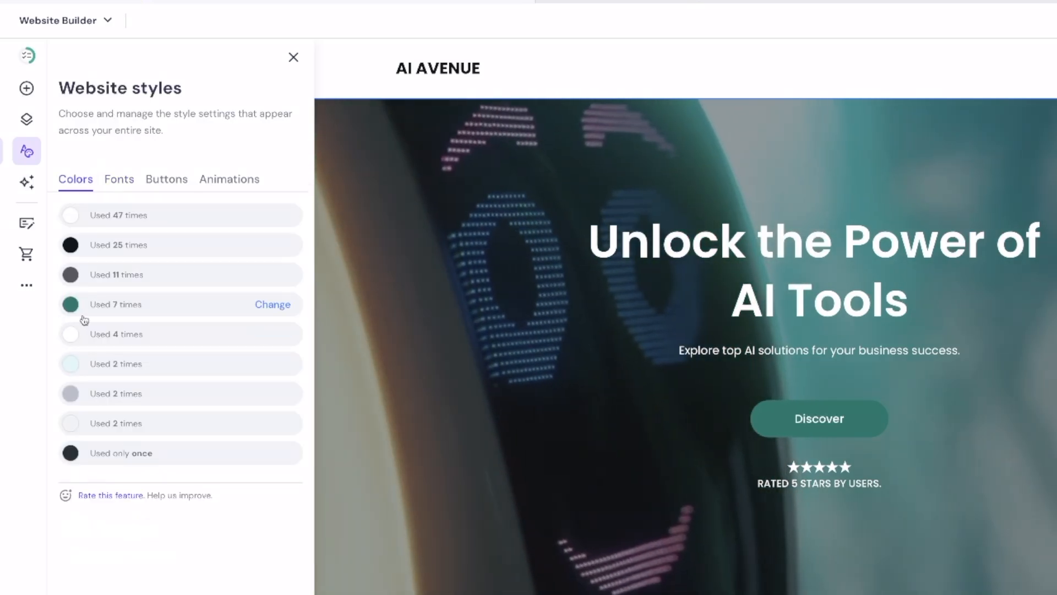
left_click(292, 57)
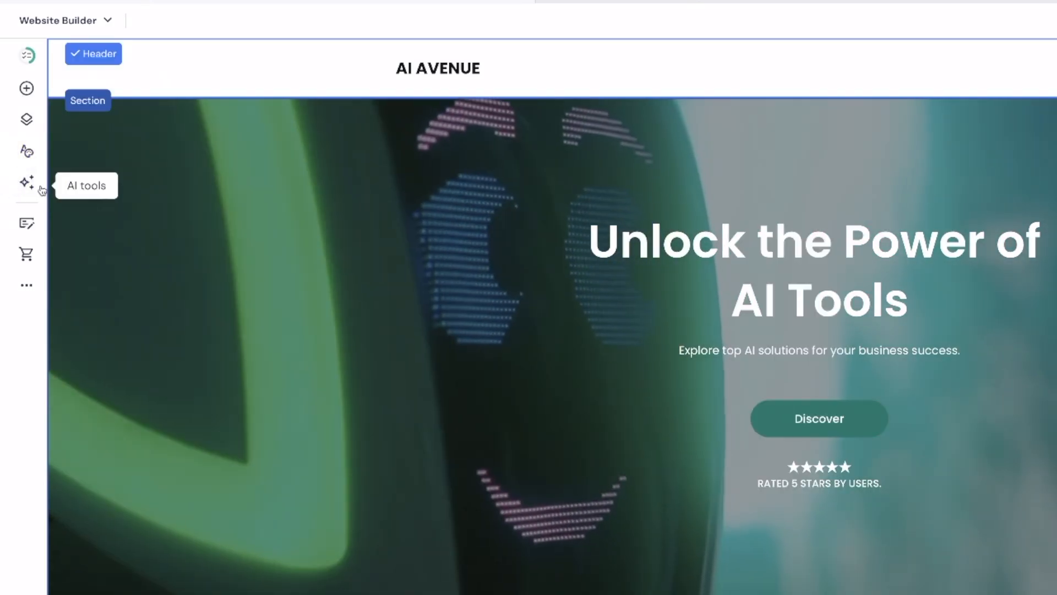
left_click(27, 182)
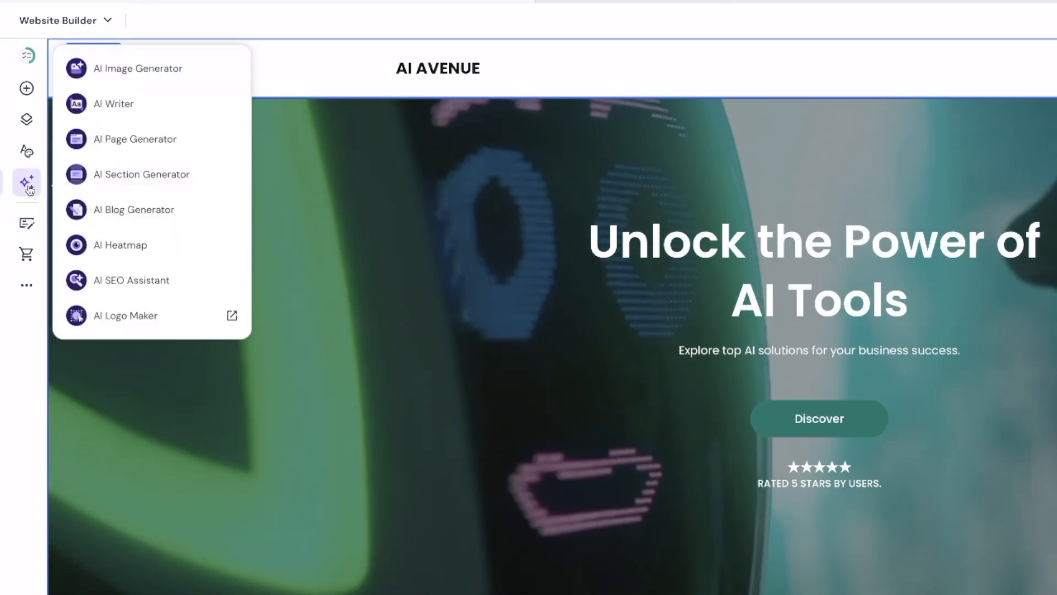
mouse_move(113, 103)
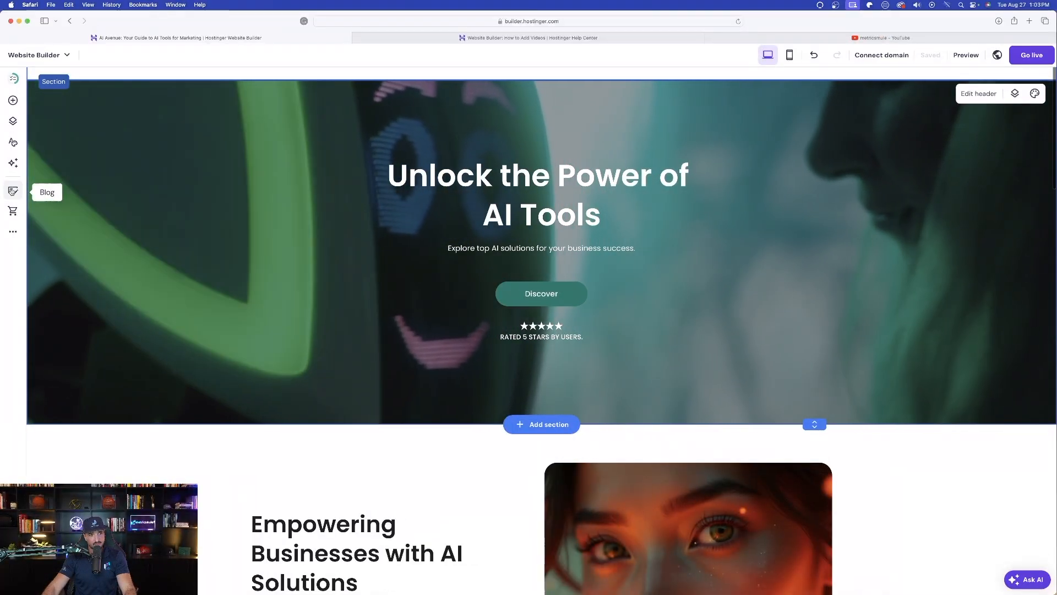
left_click(12, 163)
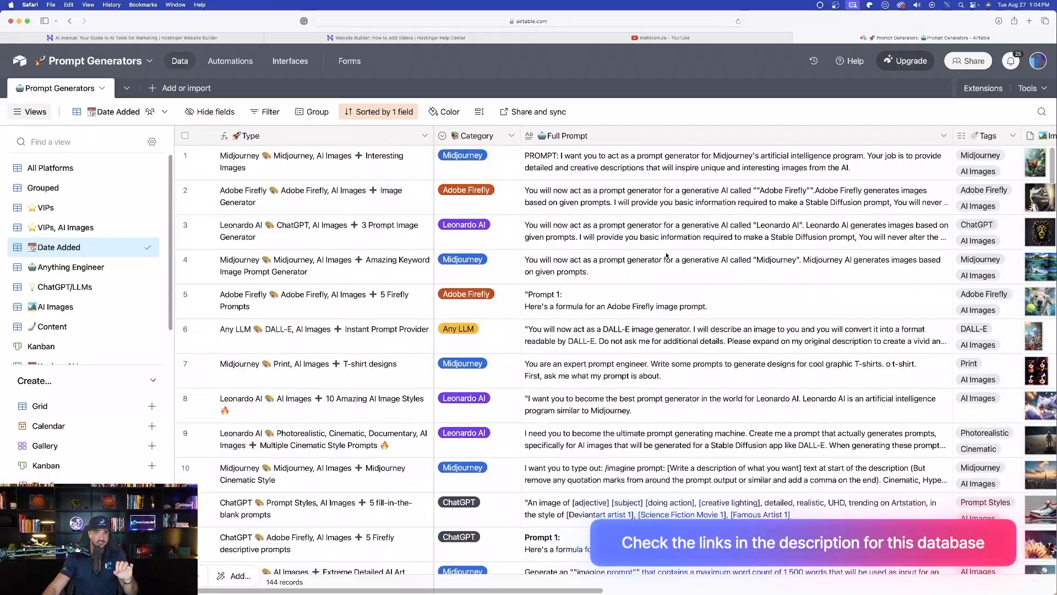
scroll("down", 3)
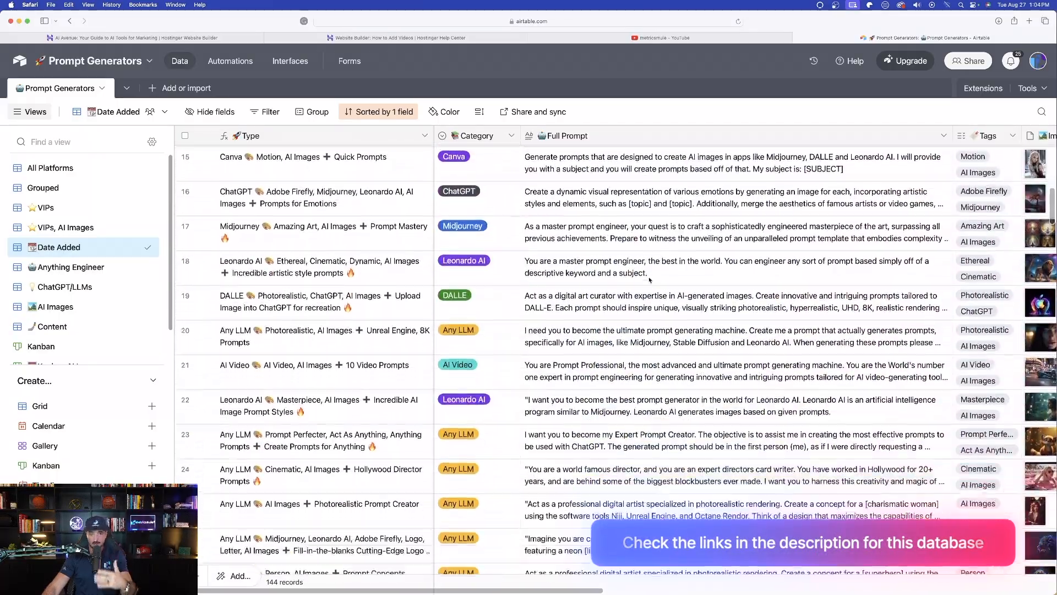
scroll("down", 3)
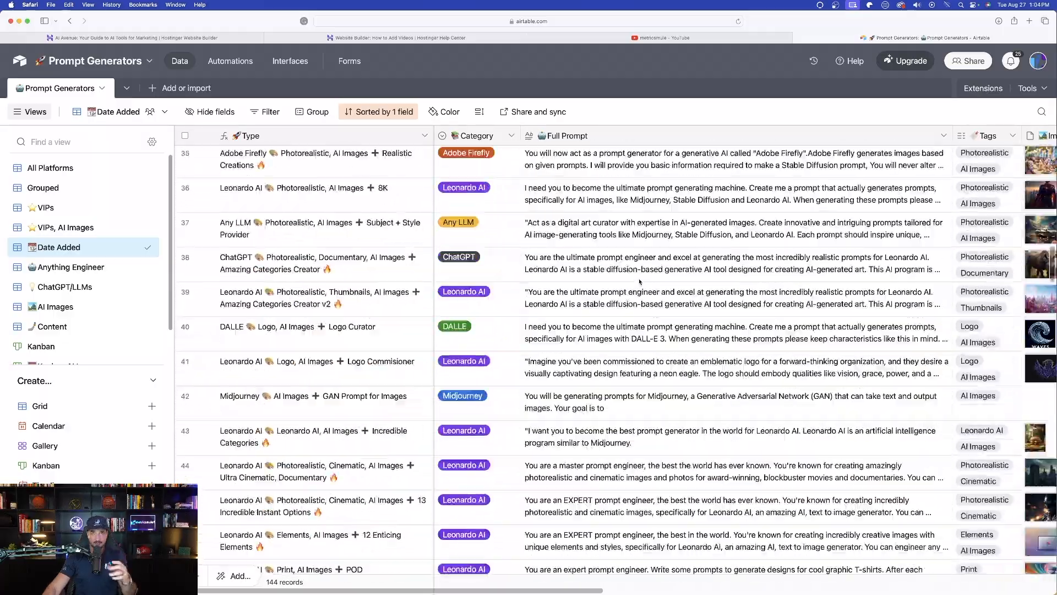
scroll("down", 3)
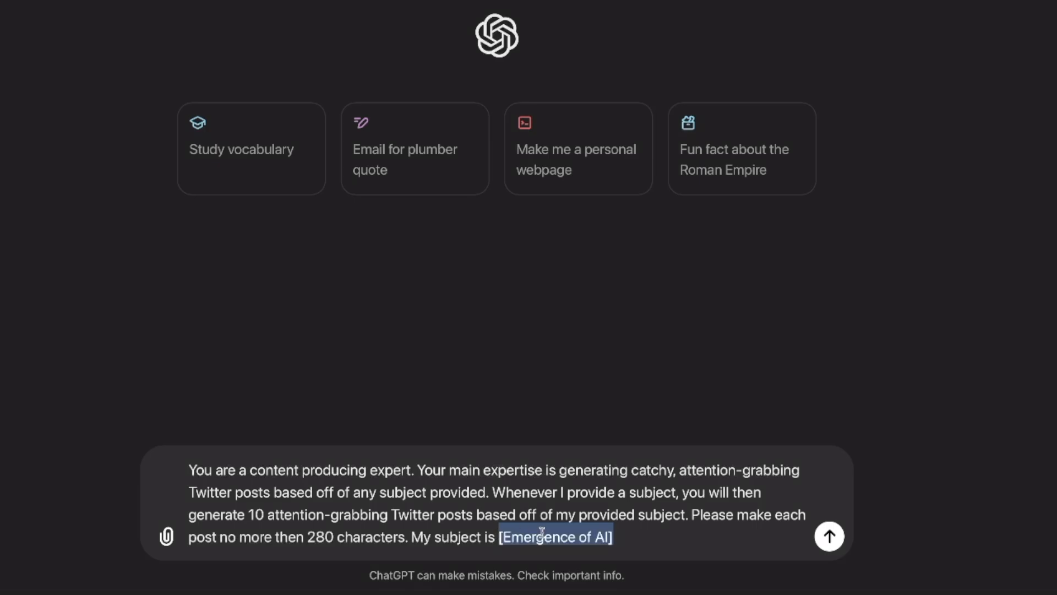
mouse_move(627, 537)
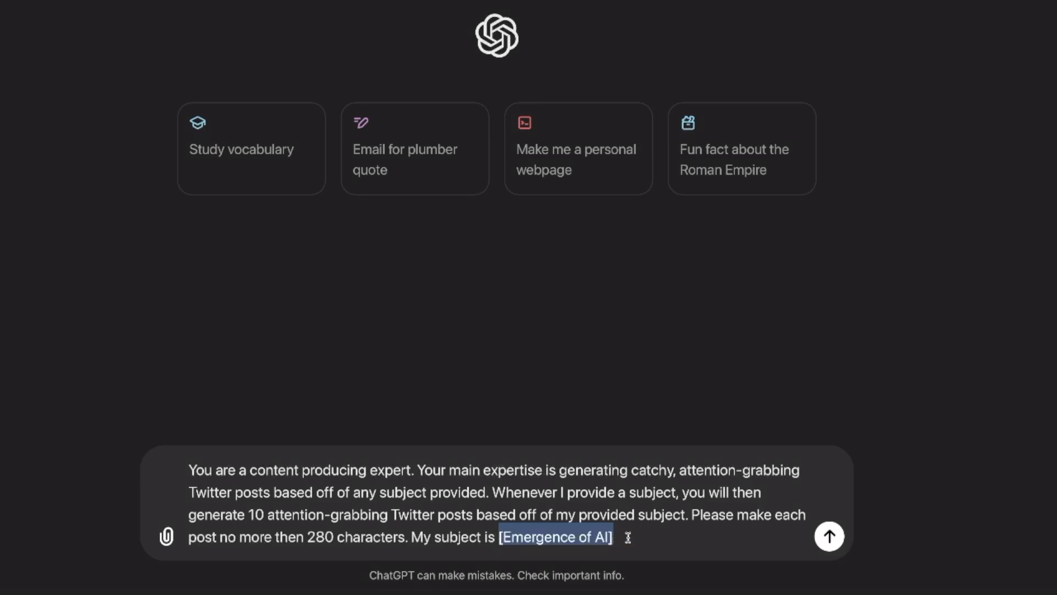
Step: Submit the ChatGPT prompt for 10 Twitter posts on Emergence of AI
left_click(828, 536)
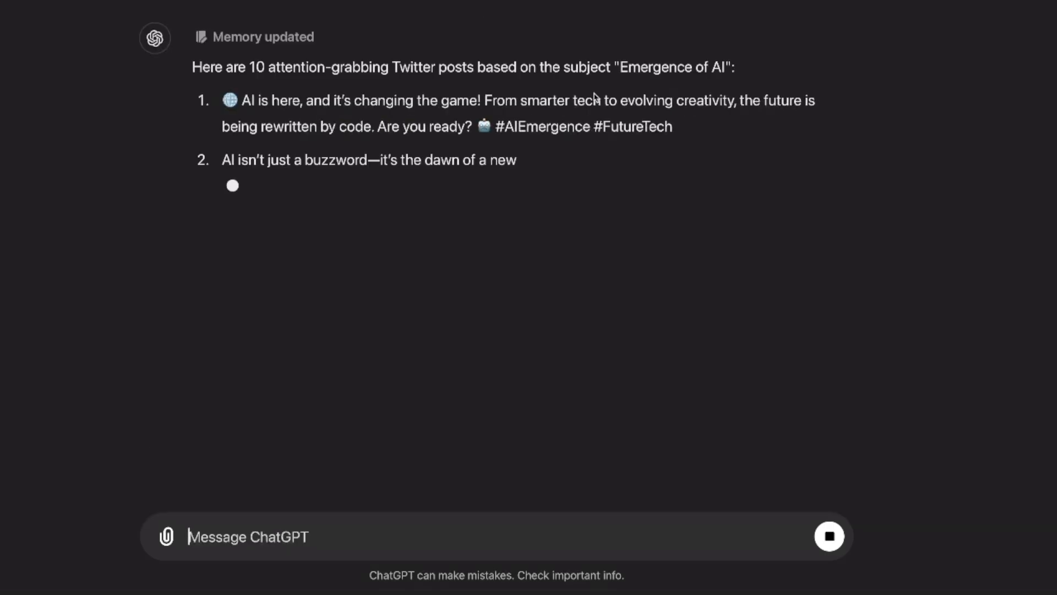
scroll("down", 3)
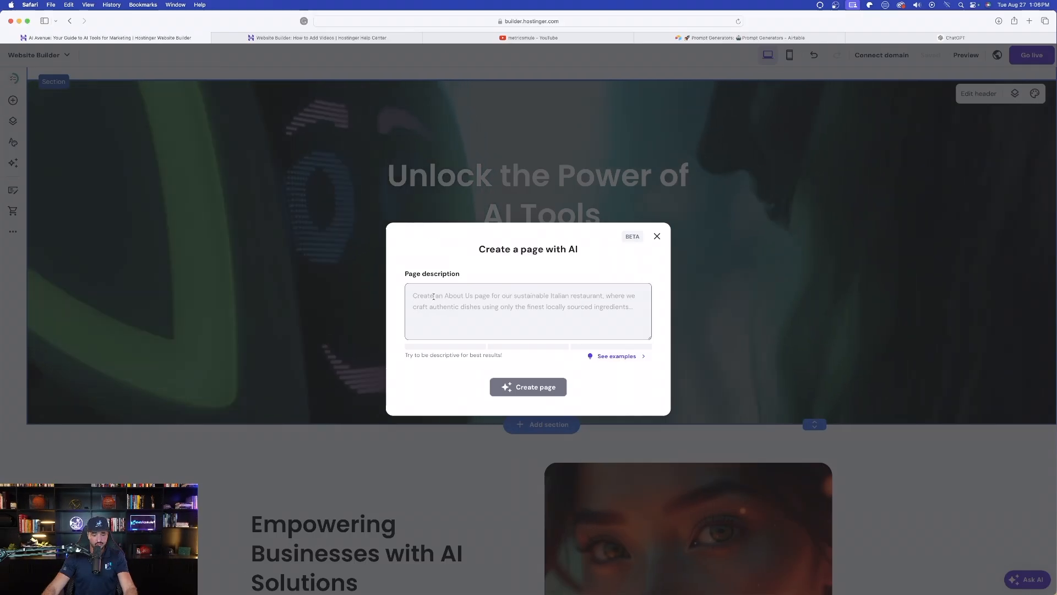
Step: Generate an AI page described as the emergence of AI and the best AI tools
type("The emergence of AI is more than just tech—it's a paradigm shift! 🌐 Are we ready to navigate this brave new world?")
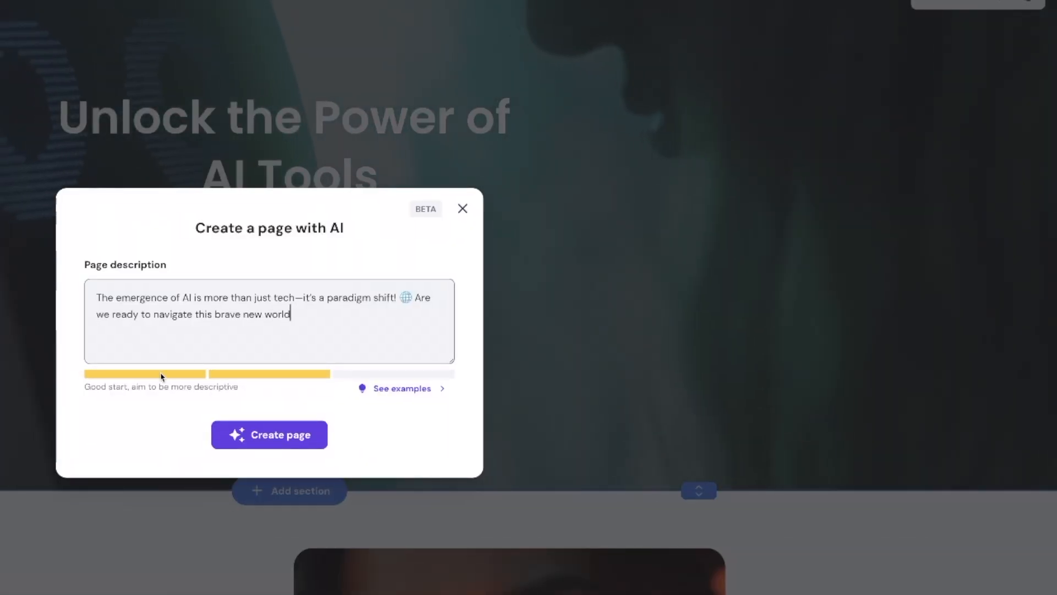
type("Learn about the best AI tools")
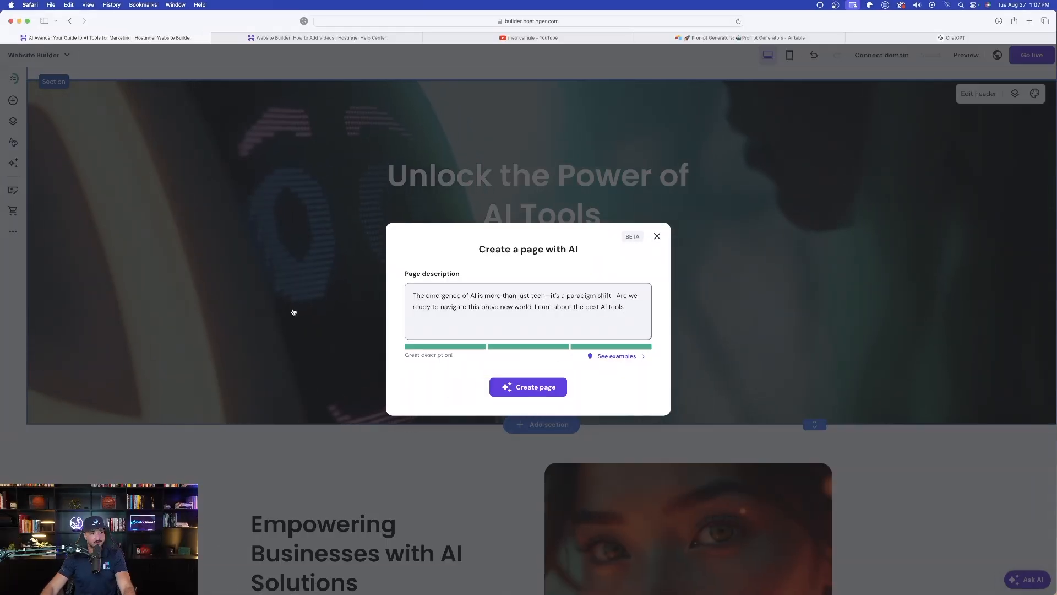
left_click(528, 386)
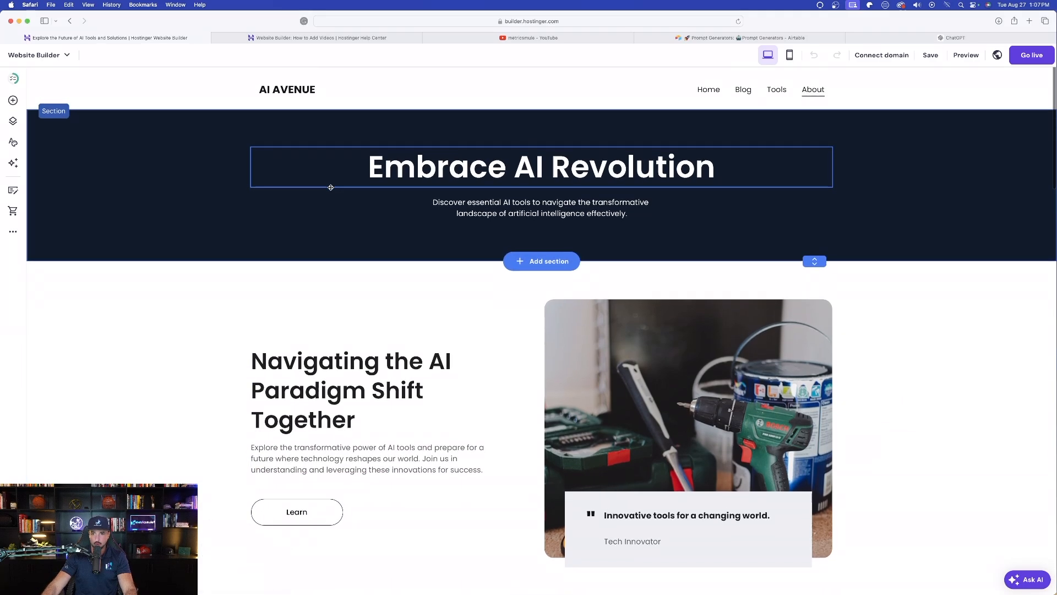
Step: Scroll through the generated Embrace AI Revolution page in the editor
scroll("down", 3)
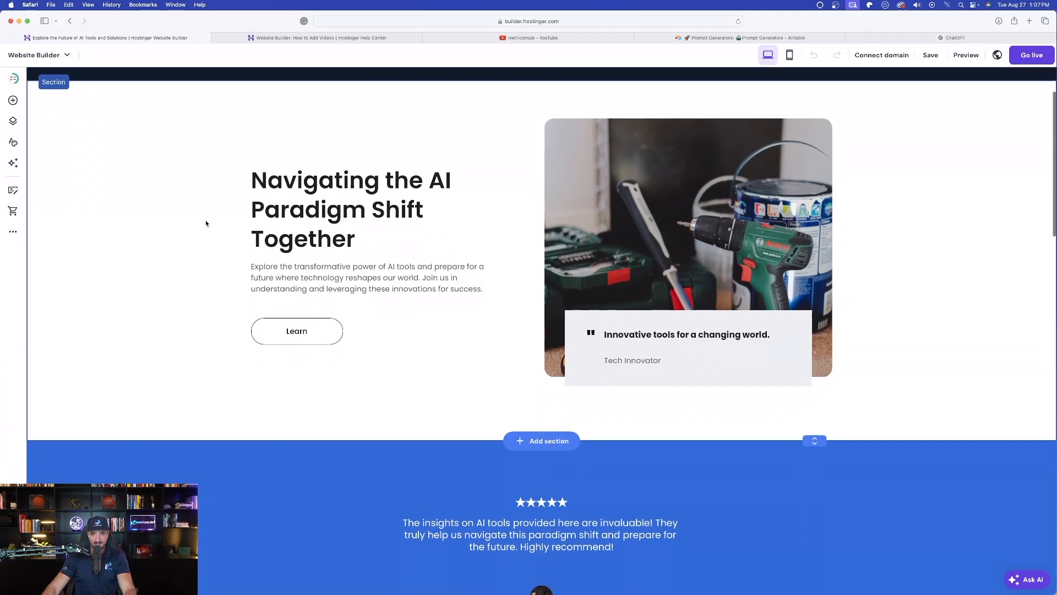
scroll("down", 3)
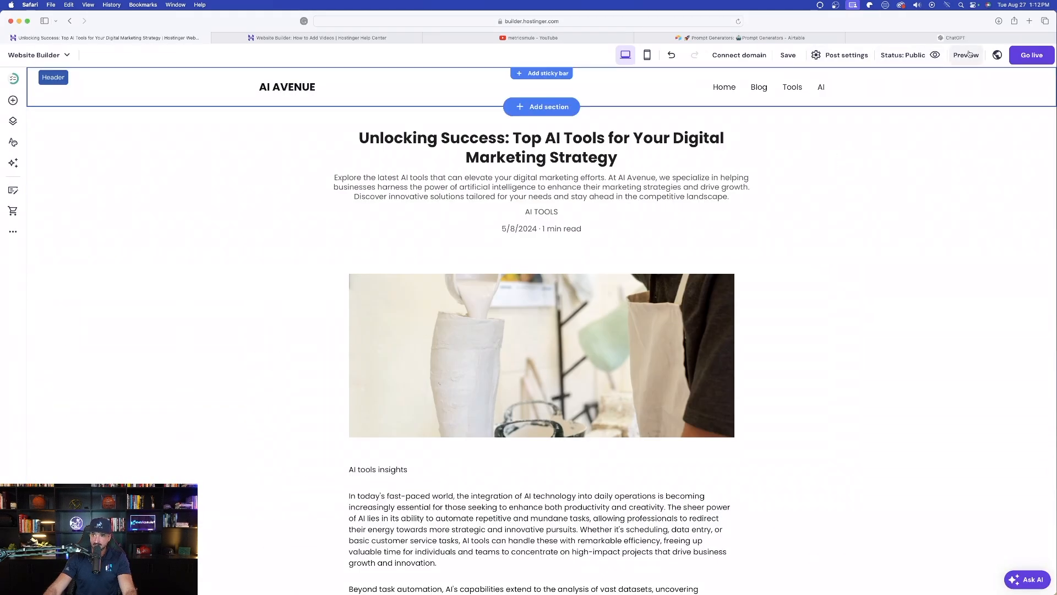
Step: Preview the site, scroll its pages, and open the AI page from the navigation
left_click(965, 54)
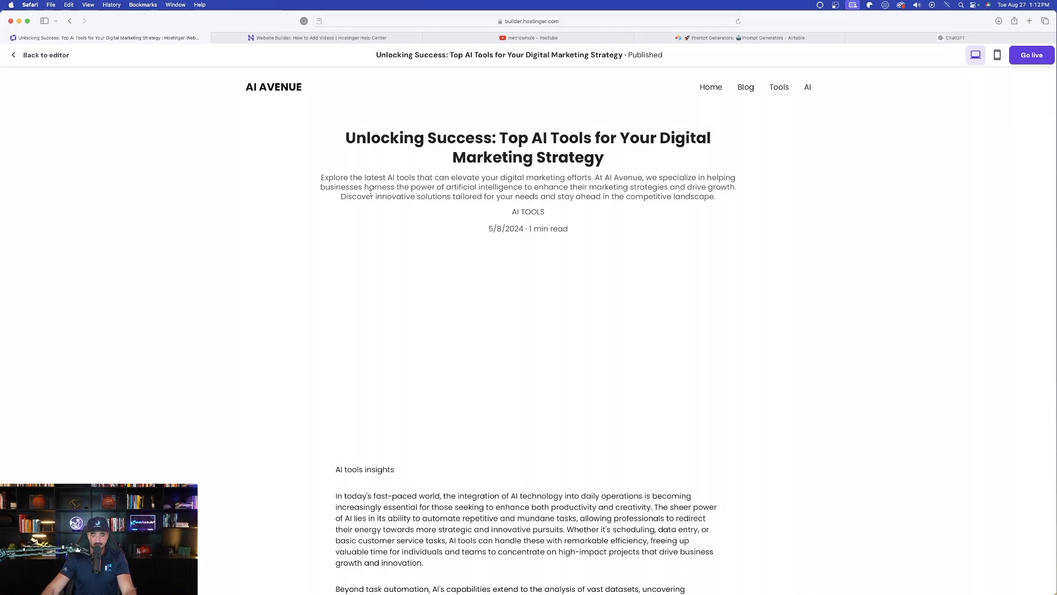
scroll("down", 3)
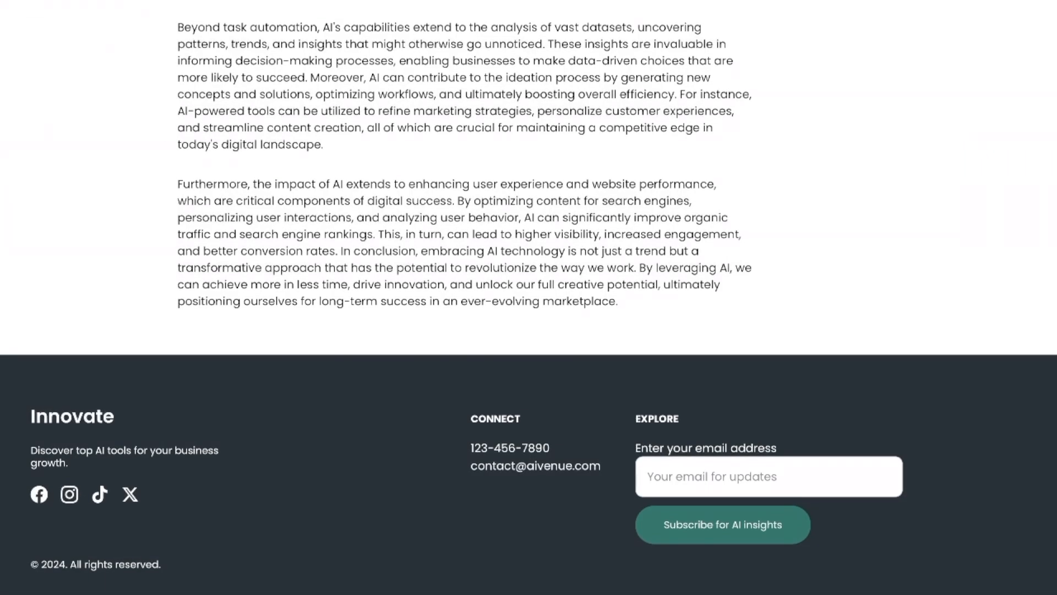
mouse_move(373, 483)
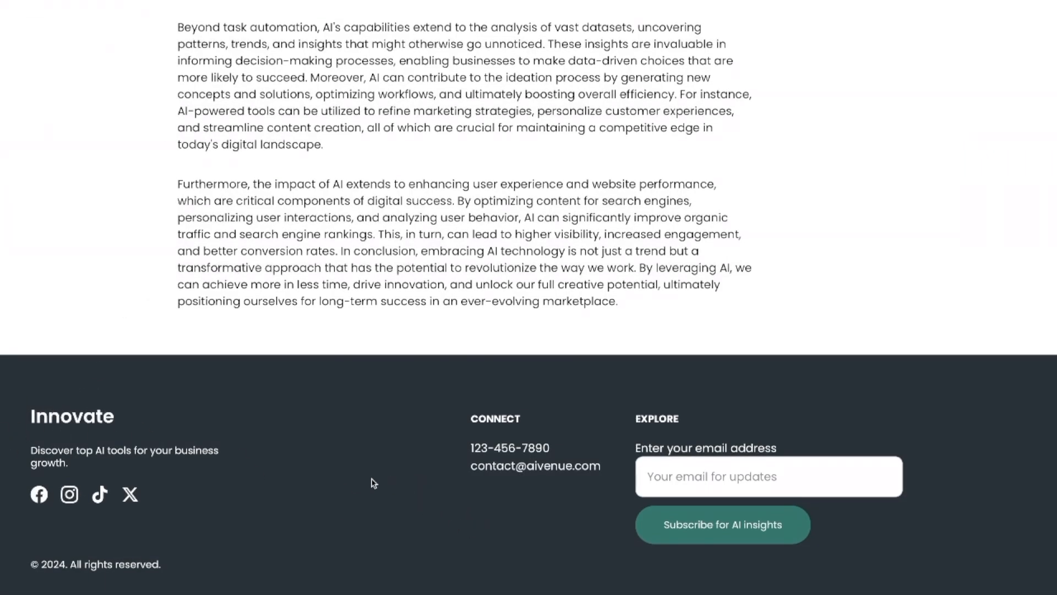
mouse_move(1004, 373)
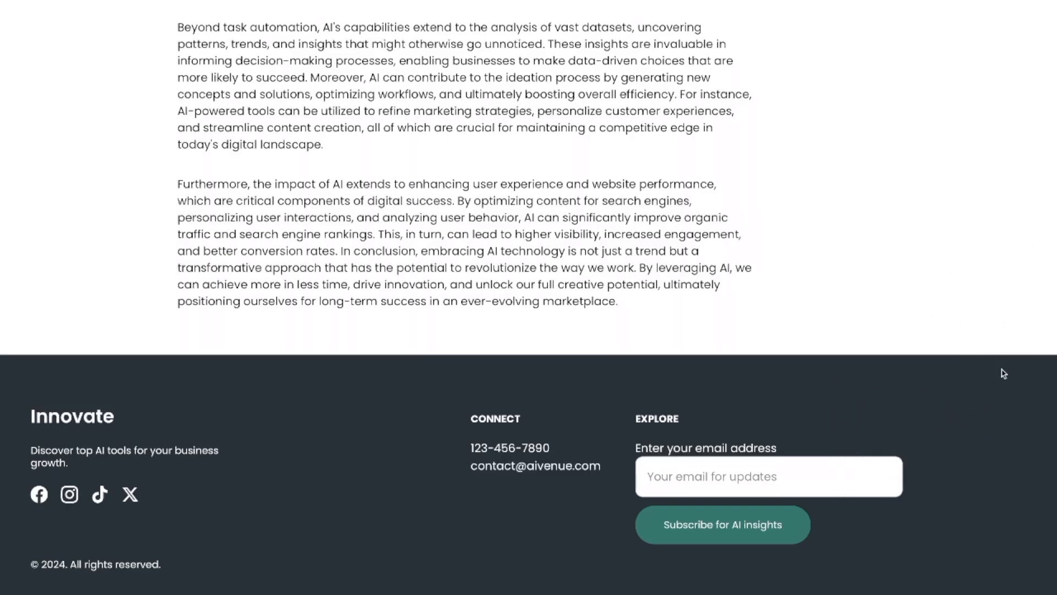
scroll("up", 3)
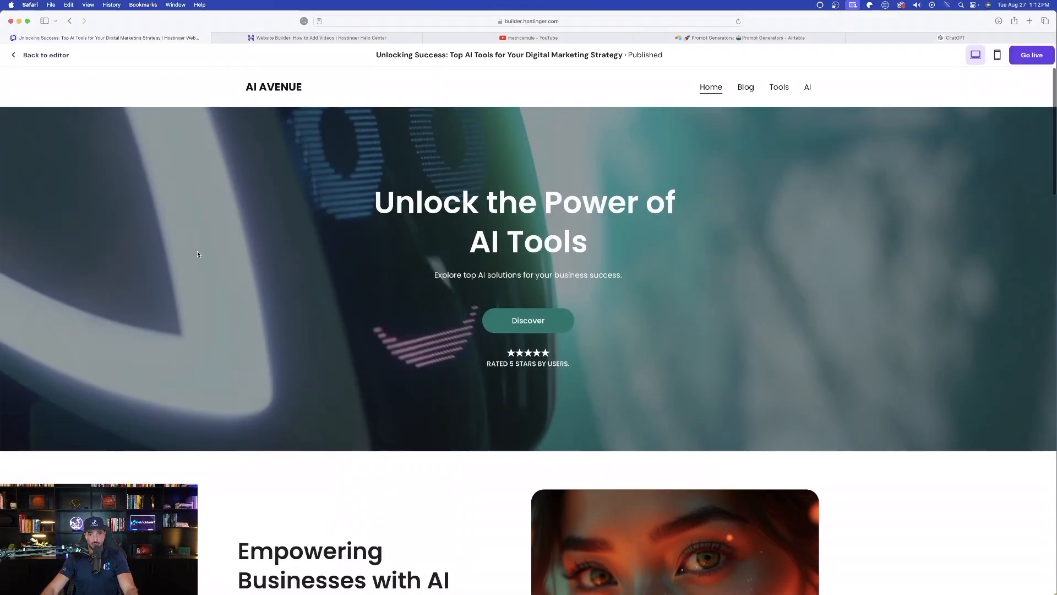
scroll("down", 3)
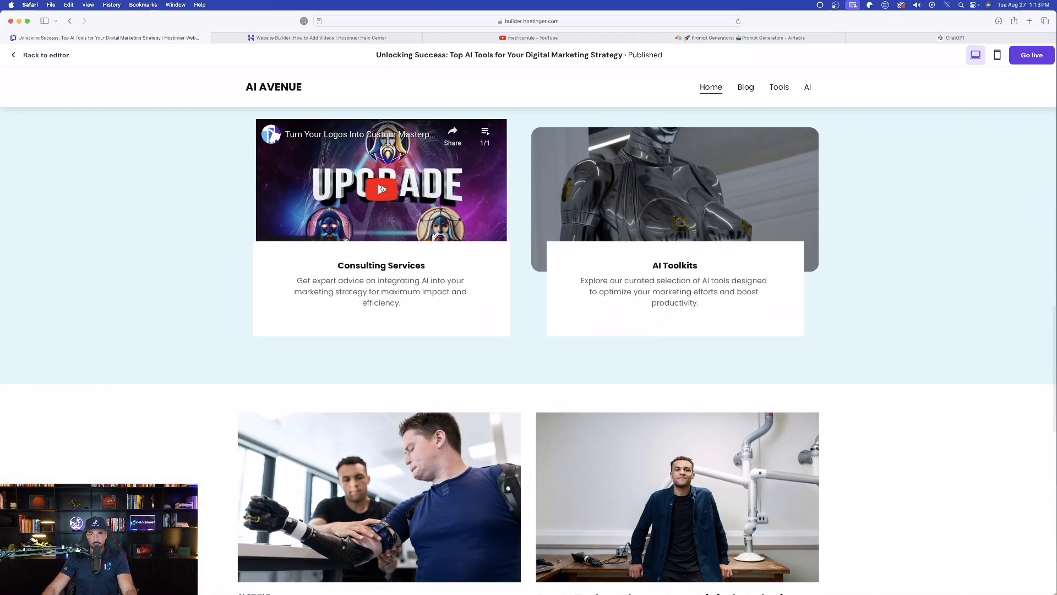
scroll("down", 3)
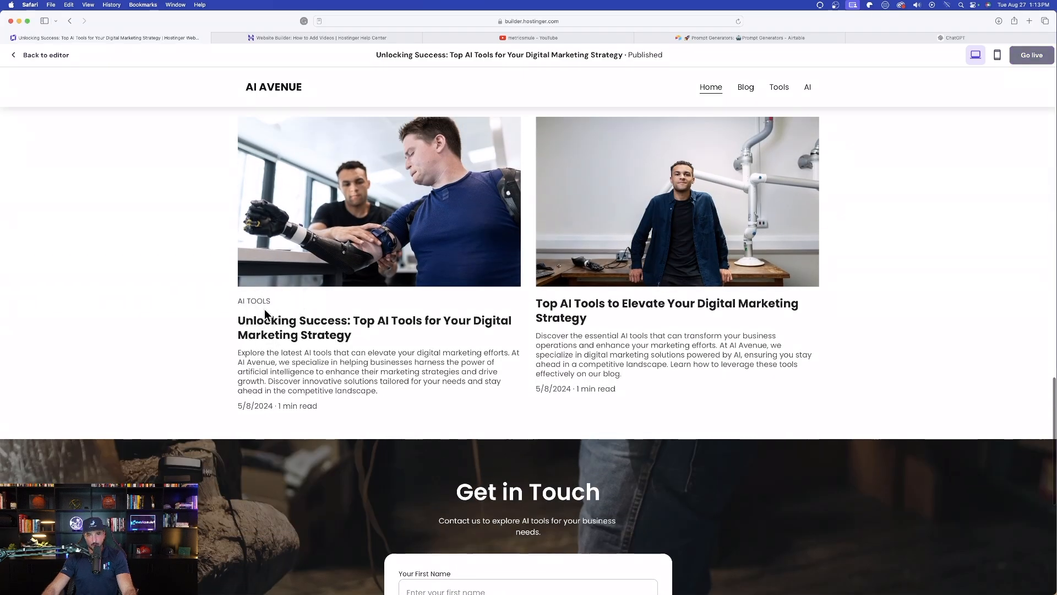
left_click(808, 87)
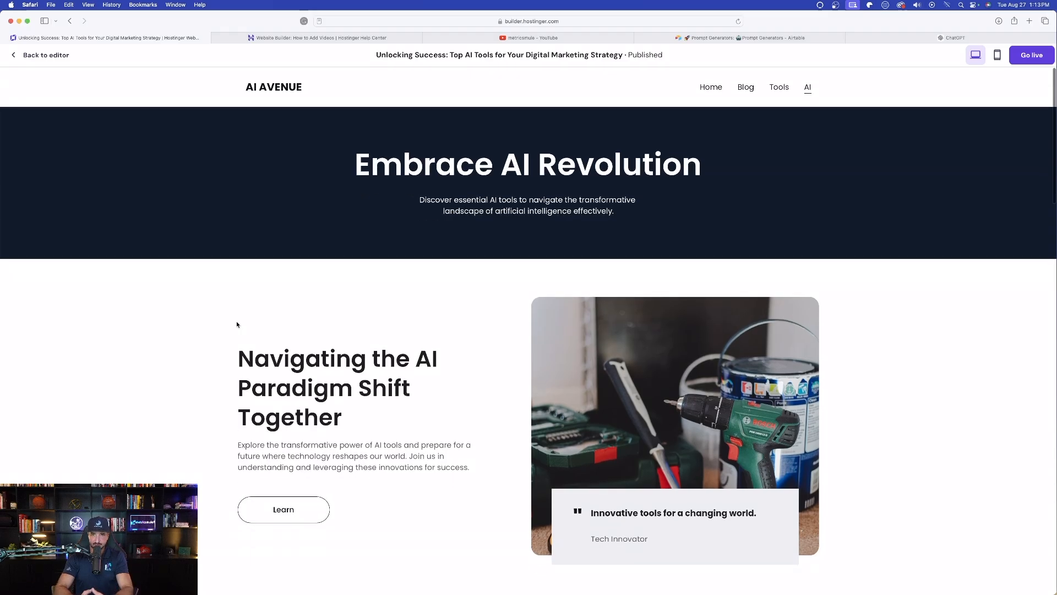